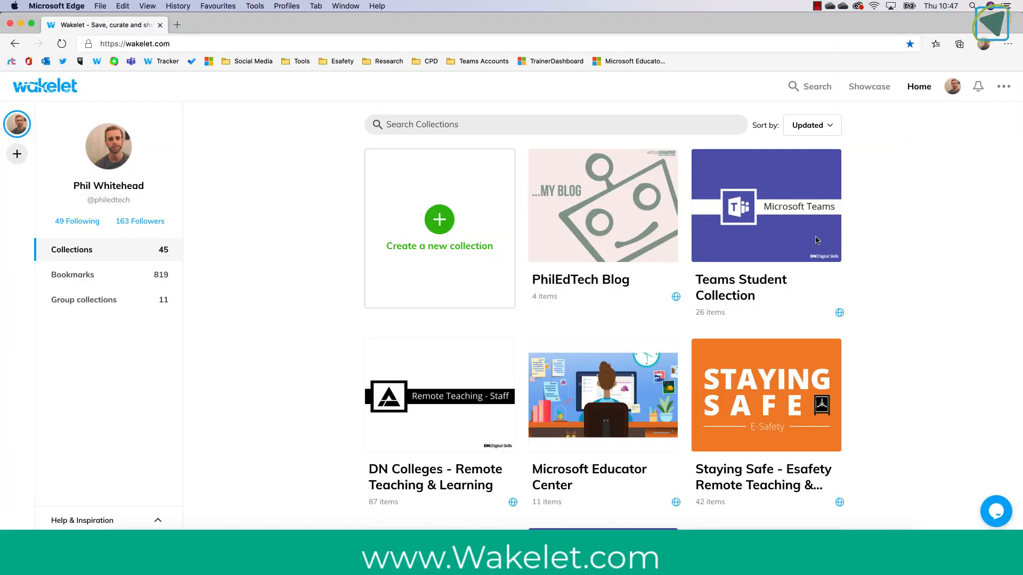
mouse_move(1001, 231)
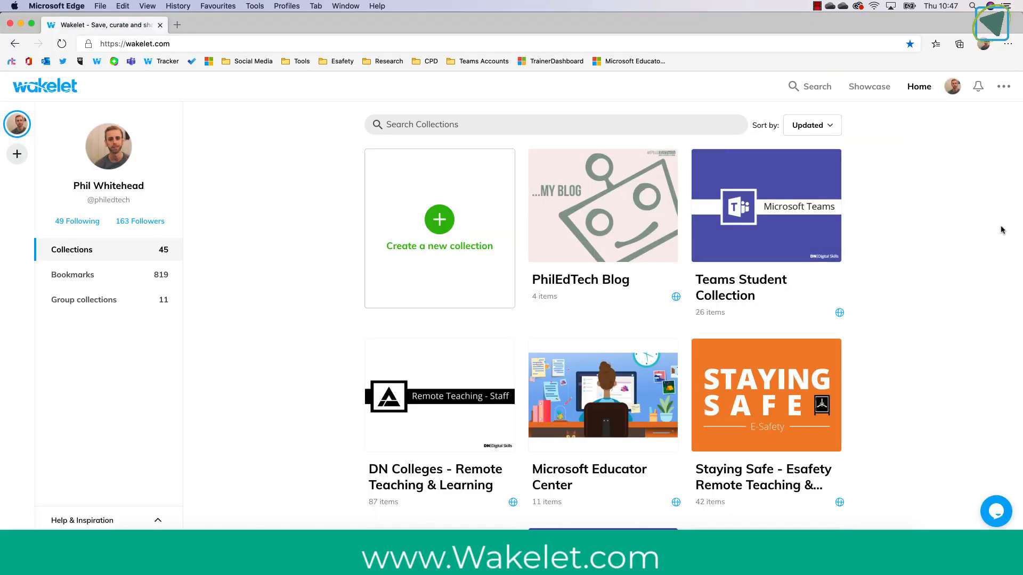
Open the public profile from the handle and scroll through its Teacher Guides and E-Safety sections.
scroll("down", 3)
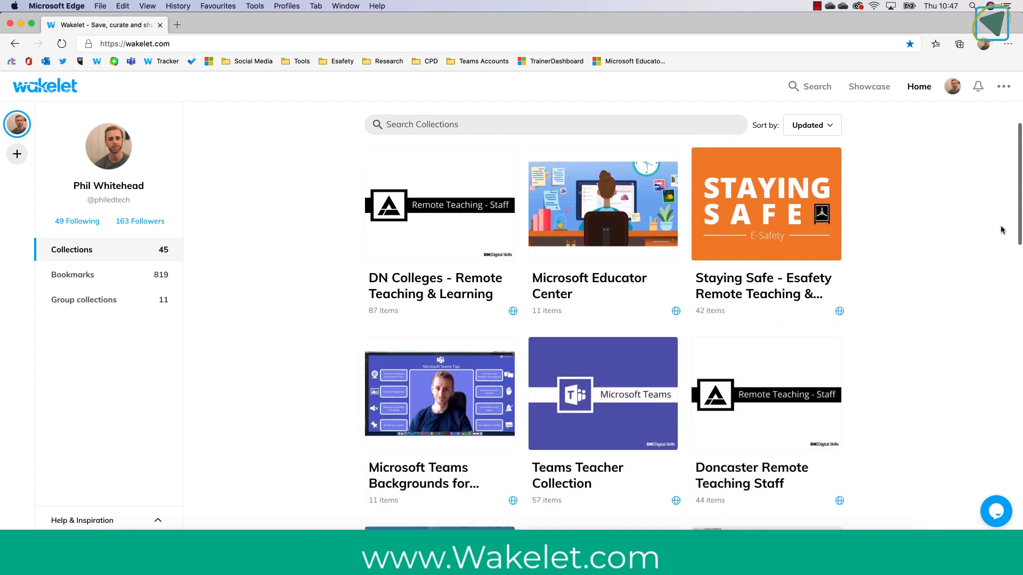
scroll("up", 3)
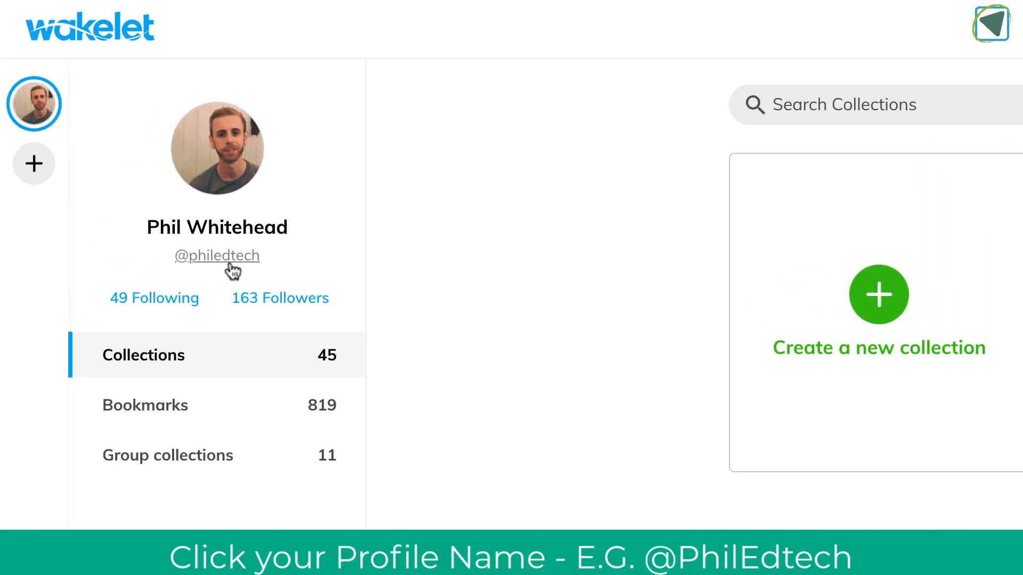
left_click(217, 255)
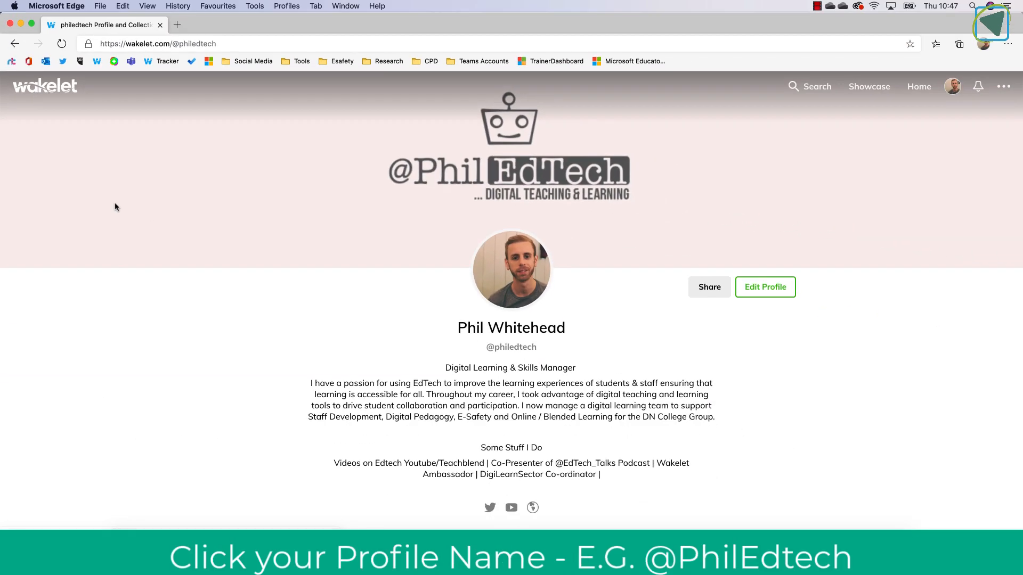
mouse_move(635, 215)
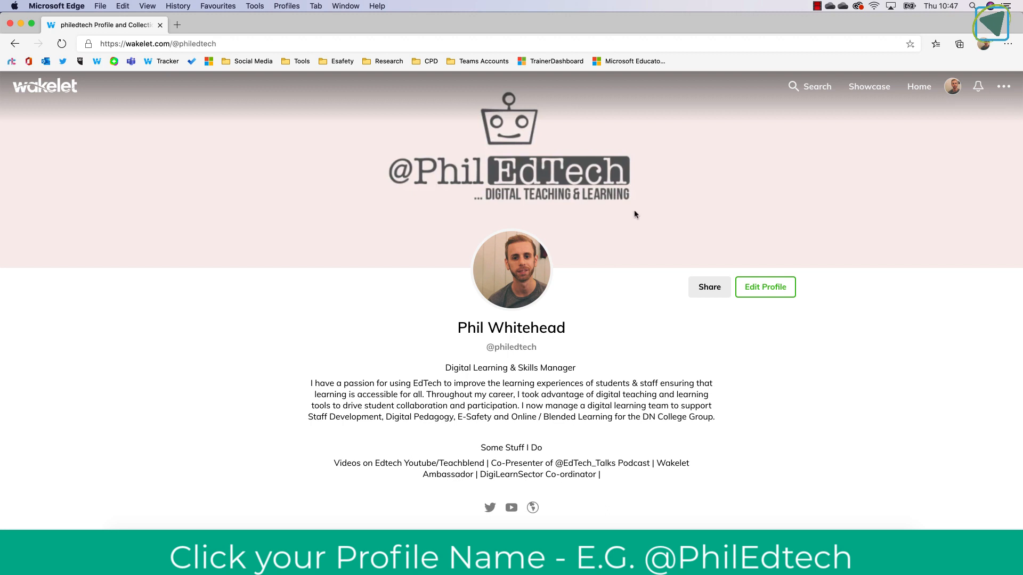
scroll("down", 3)
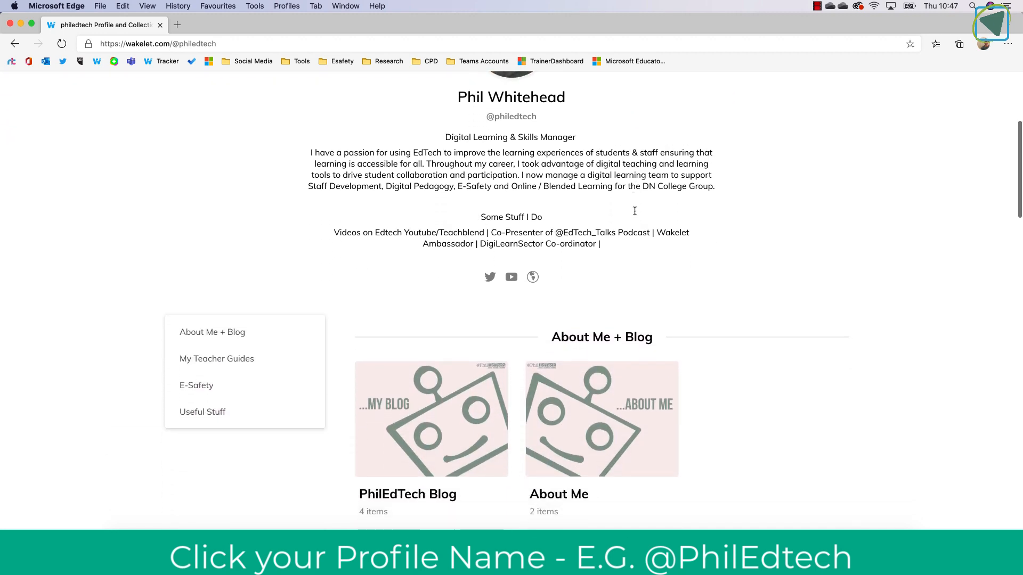
scroll("down", 3)
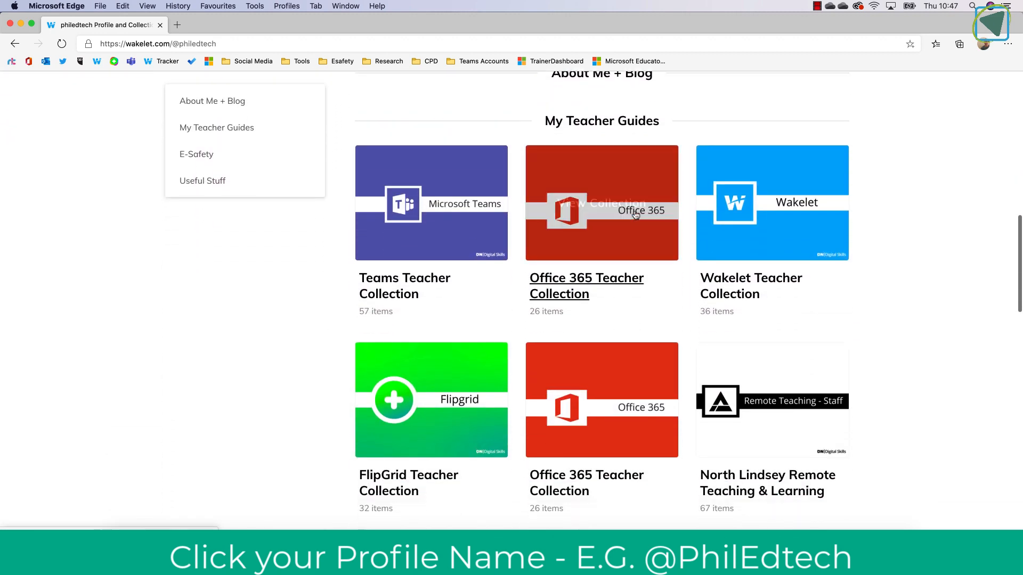
scroll("down", 3)
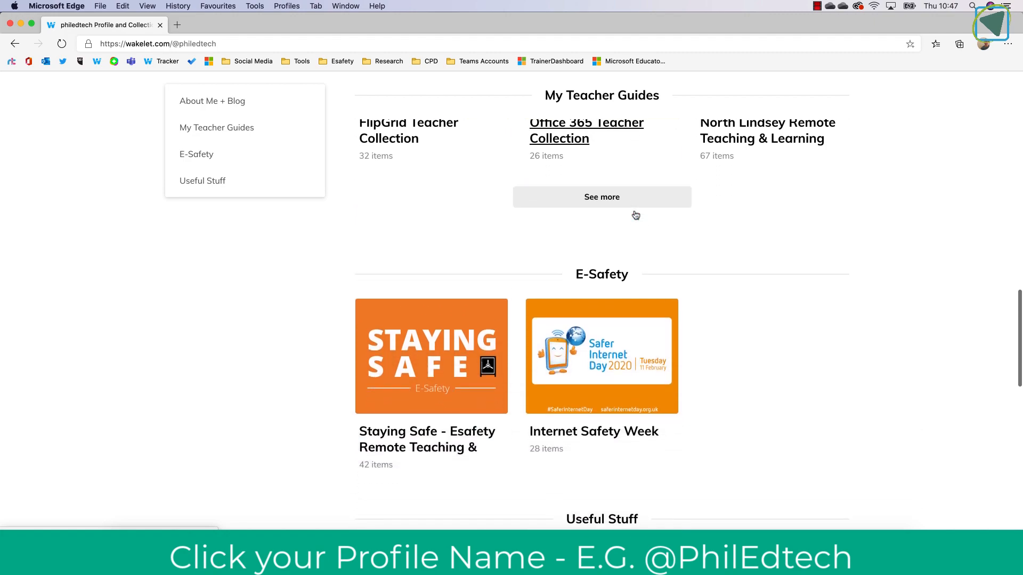
scroll("up", 3)
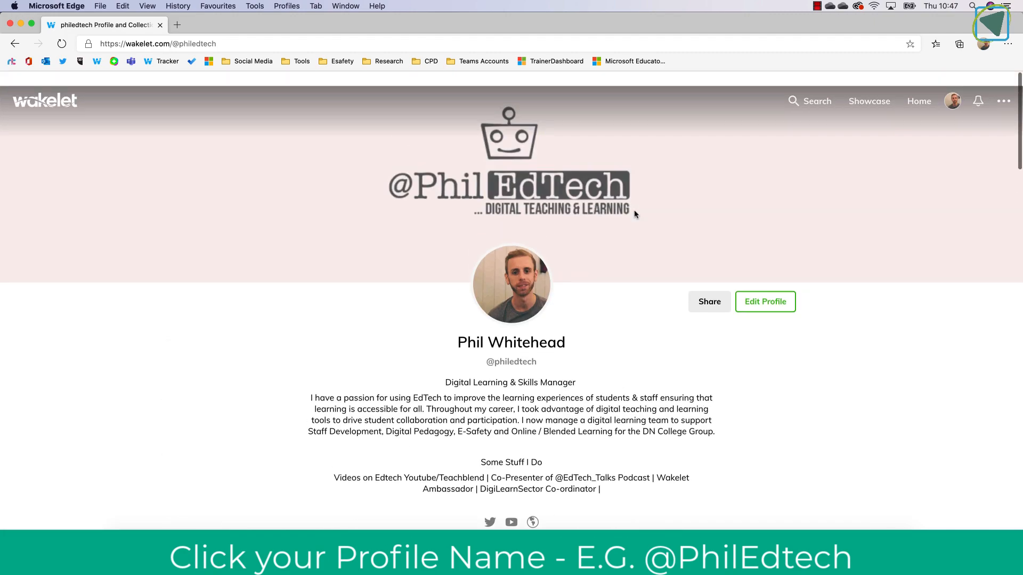
scroll("down", 3)
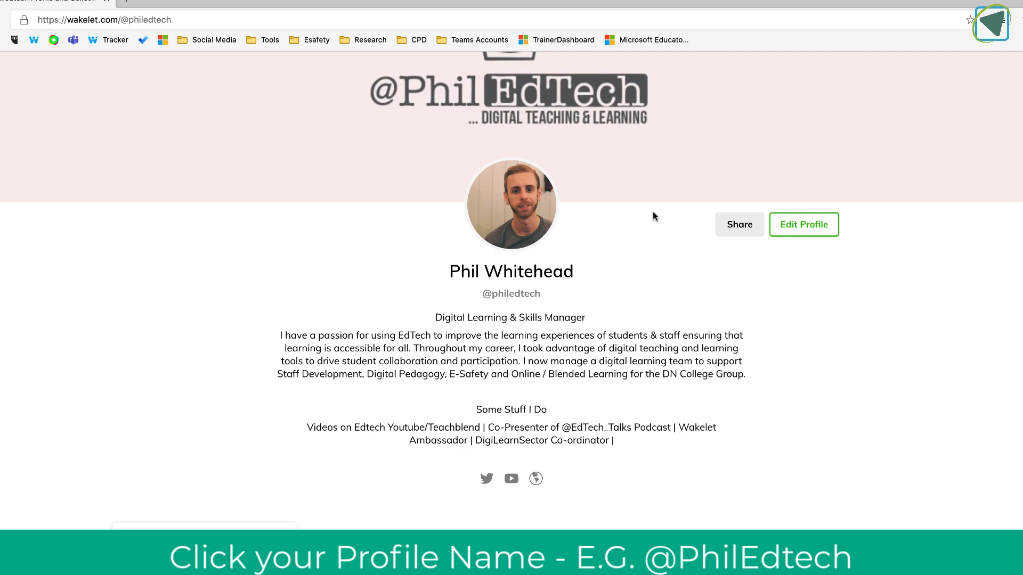
Add a new section titled 'Class 1' to the profile and save the edits.
left_click(804, 224)
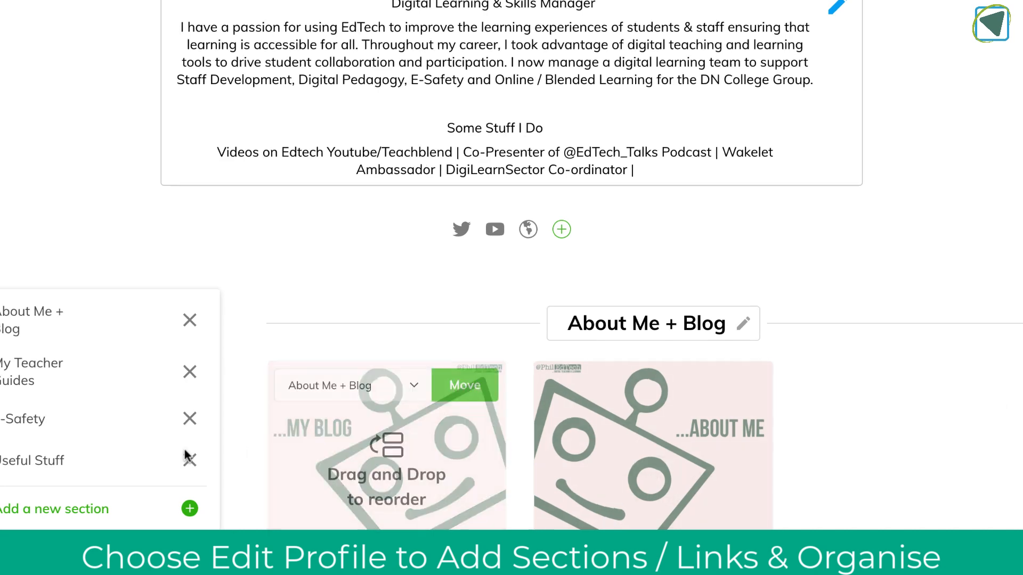
left_click(190, 508)
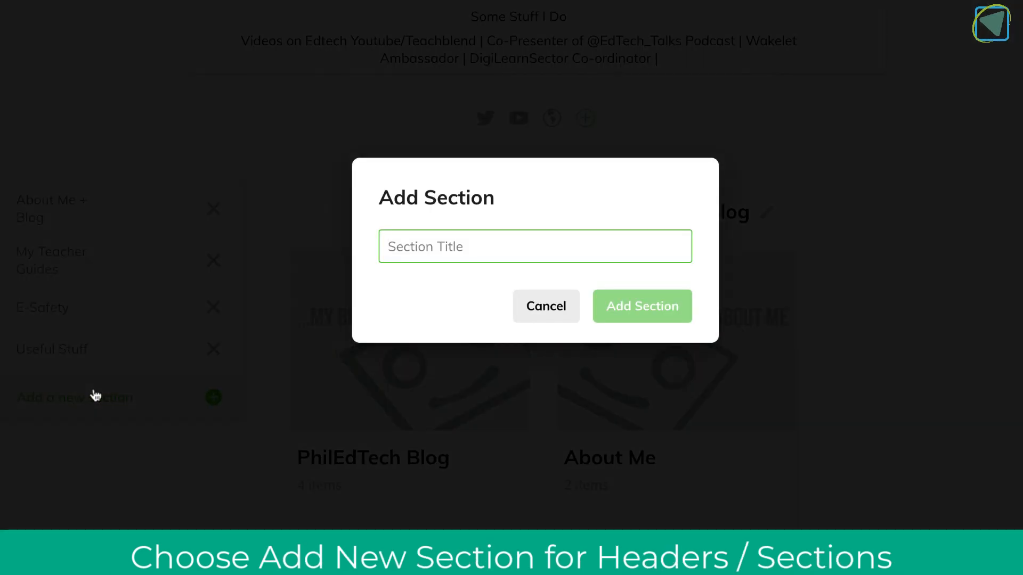
type("Class")
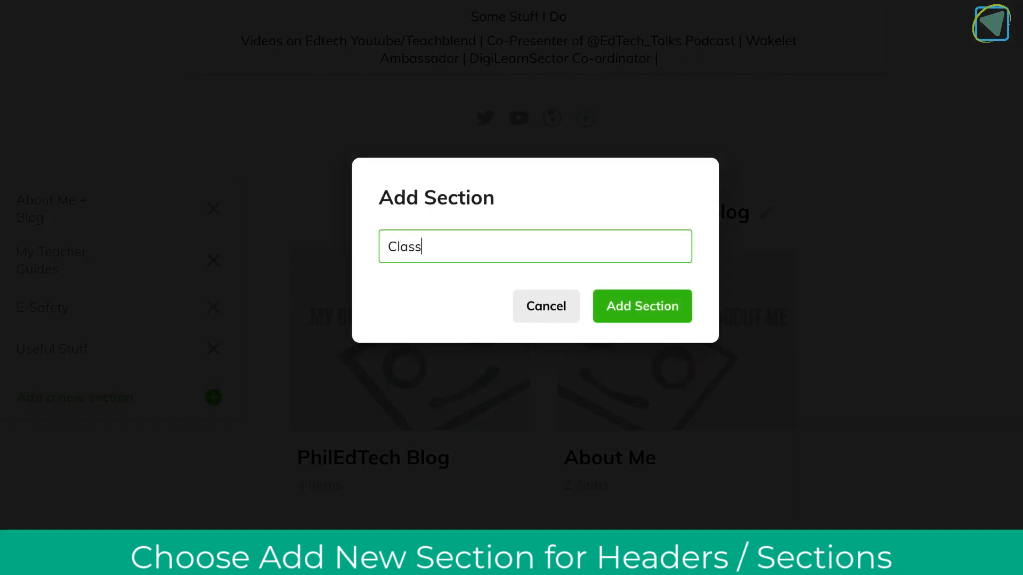
type("1")
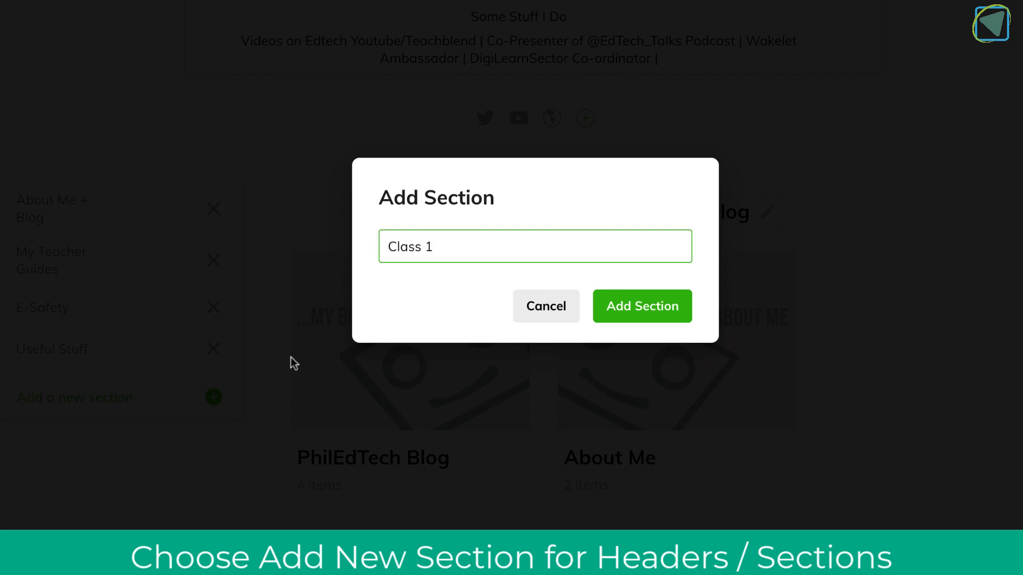
left_click(640, 305)
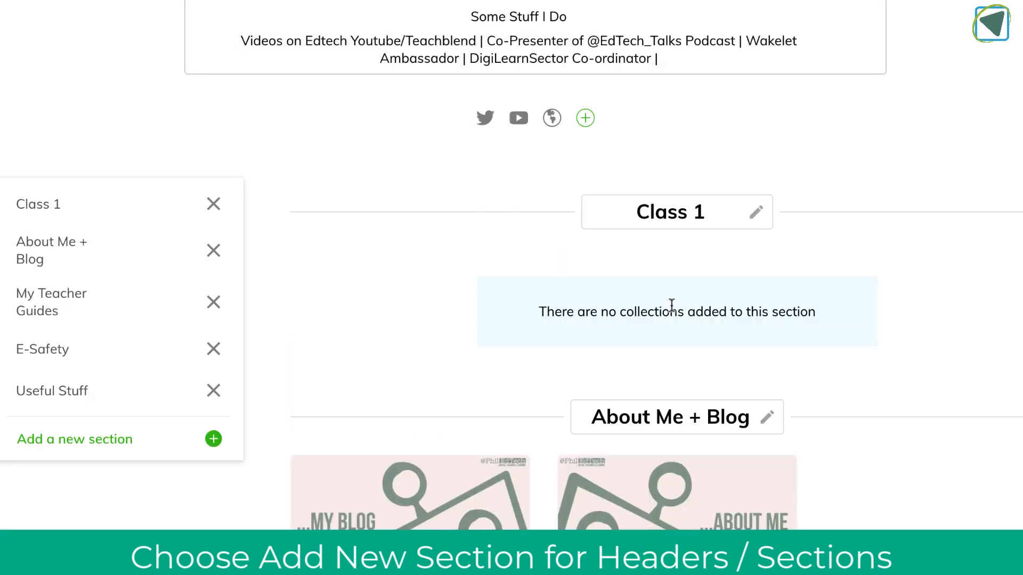
mouse_move(458, 162)
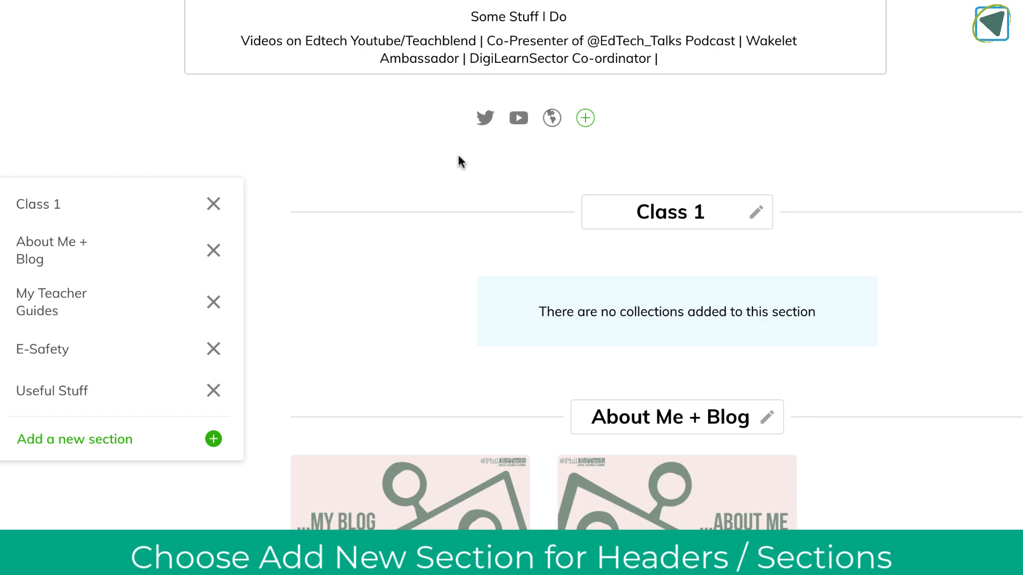
mouse_move(549, 259)
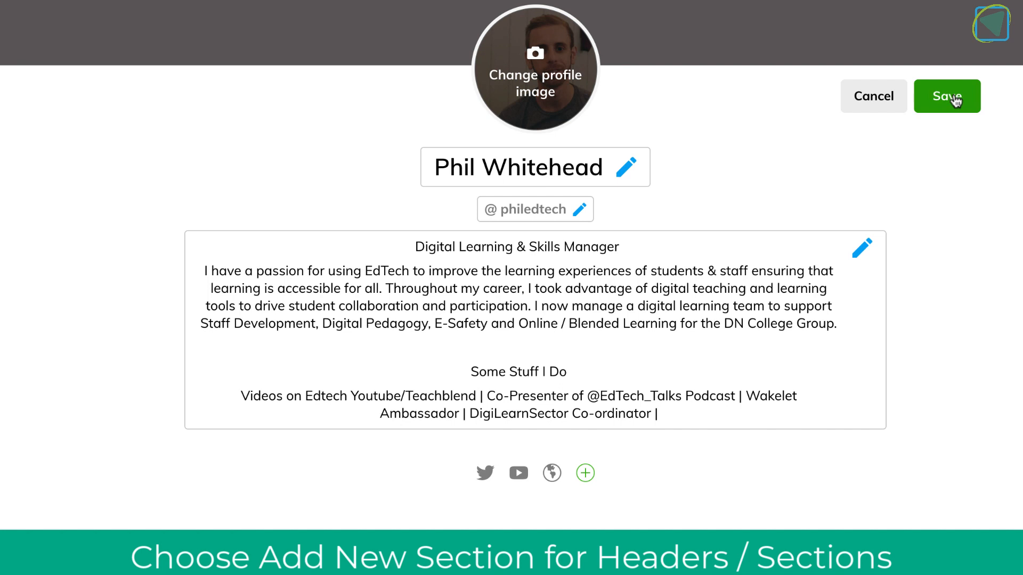
mouse_move(964, 122)
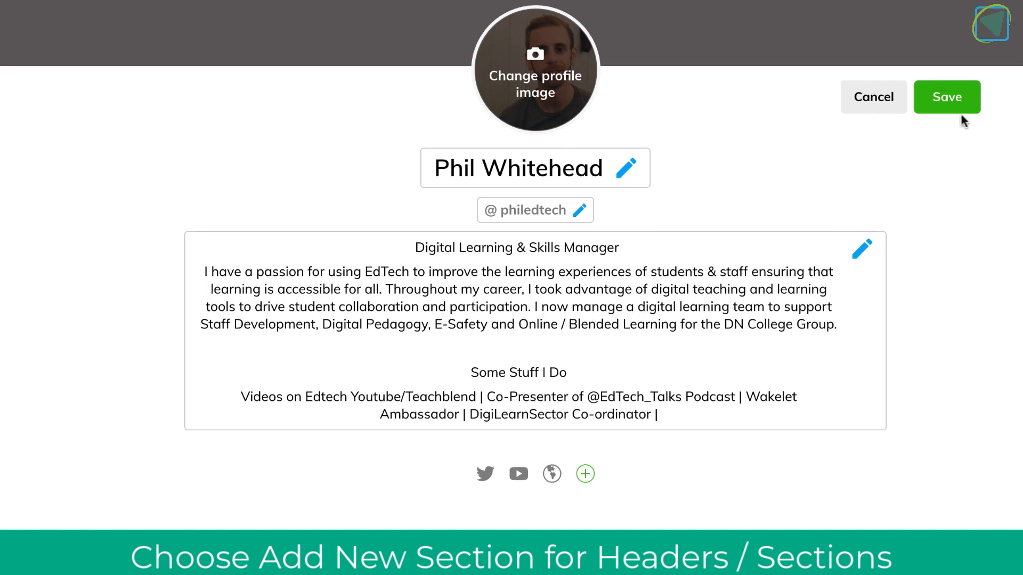
scroll("up", 3)
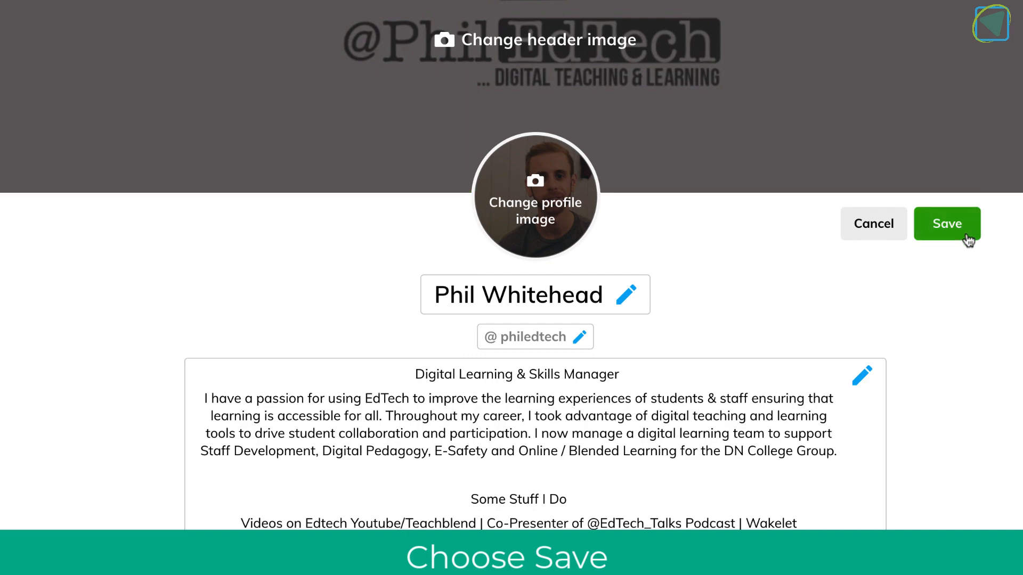
left_click(946, 223)
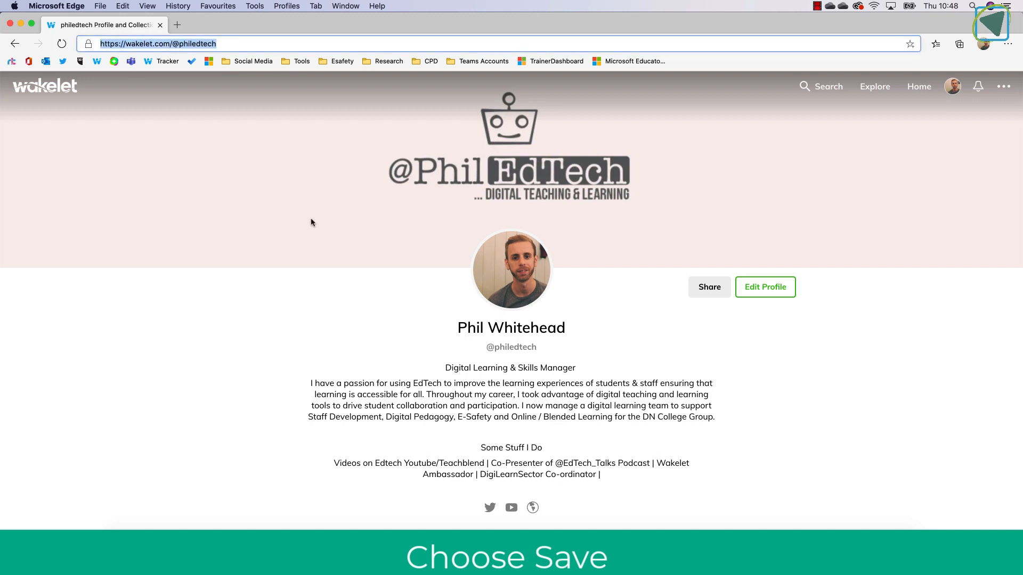
Review the Class 1 section, then go back to the 45-collection dashboard via the avatar.
scroll("down", 3)
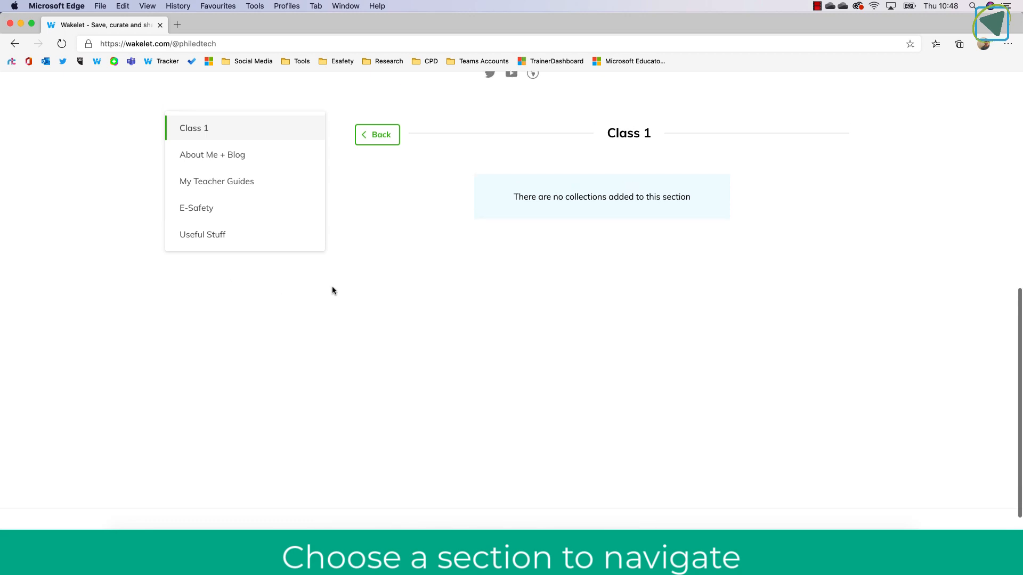
scroll("up", 3)
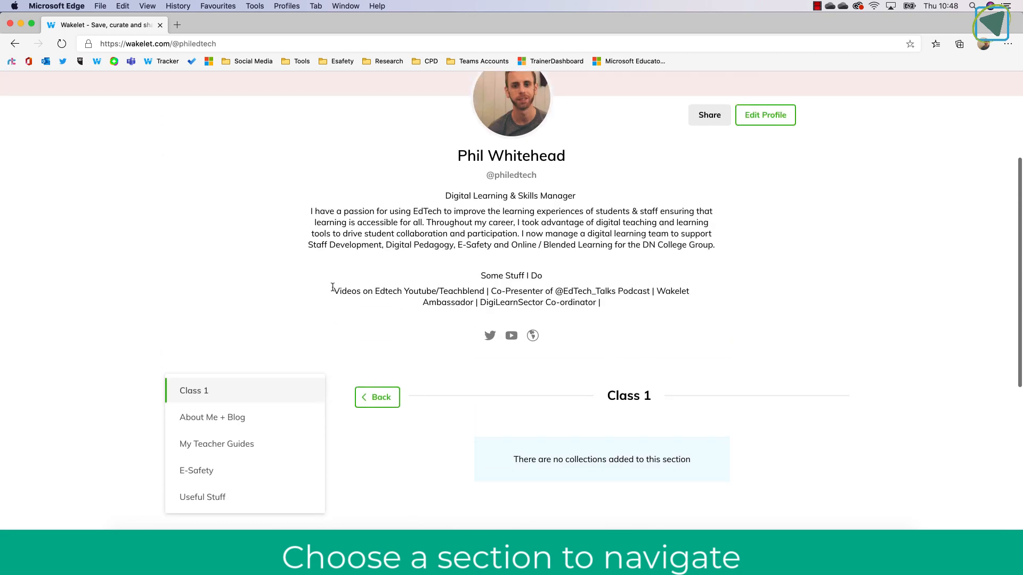
scroll("up", 3)
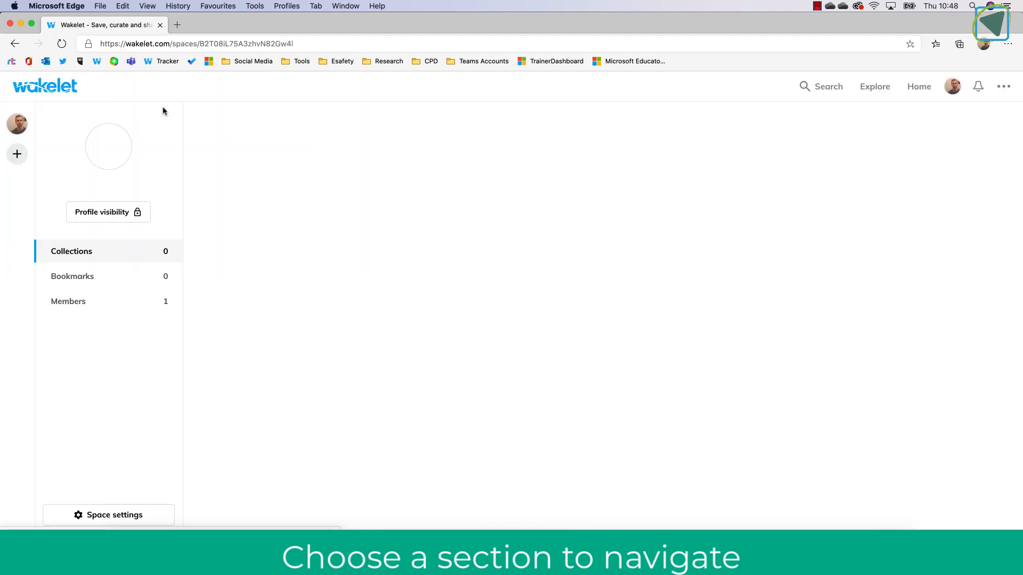
left_click(919, 86)
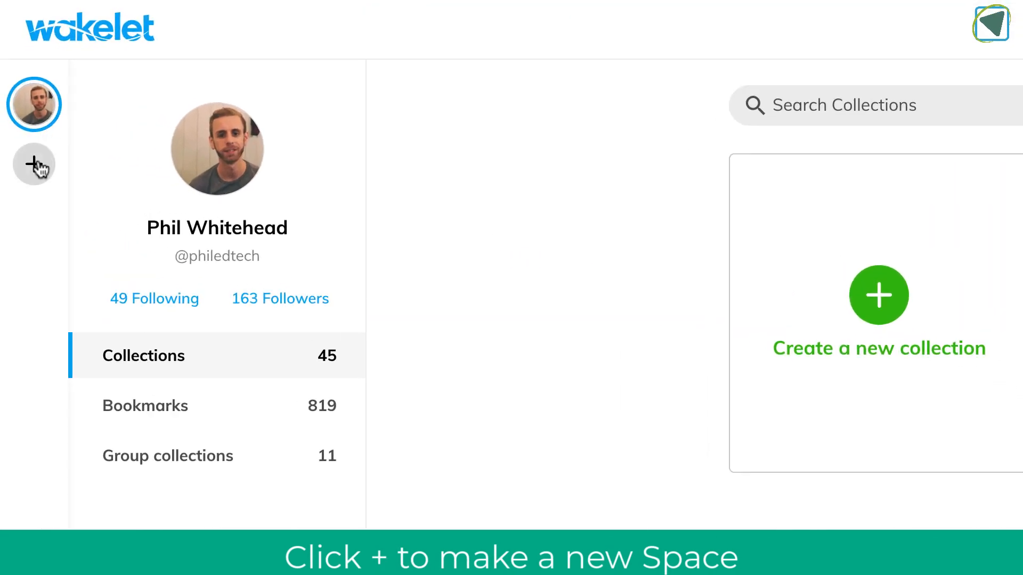
Start a new space and set its picture to the blue CS logo.
left_click(34, 165)
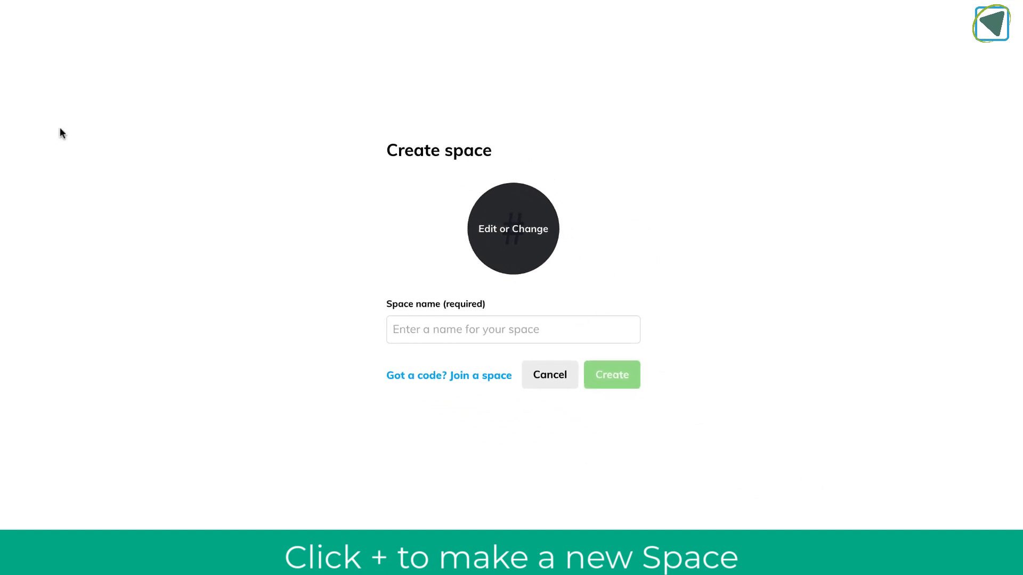
left_click(512, 229)
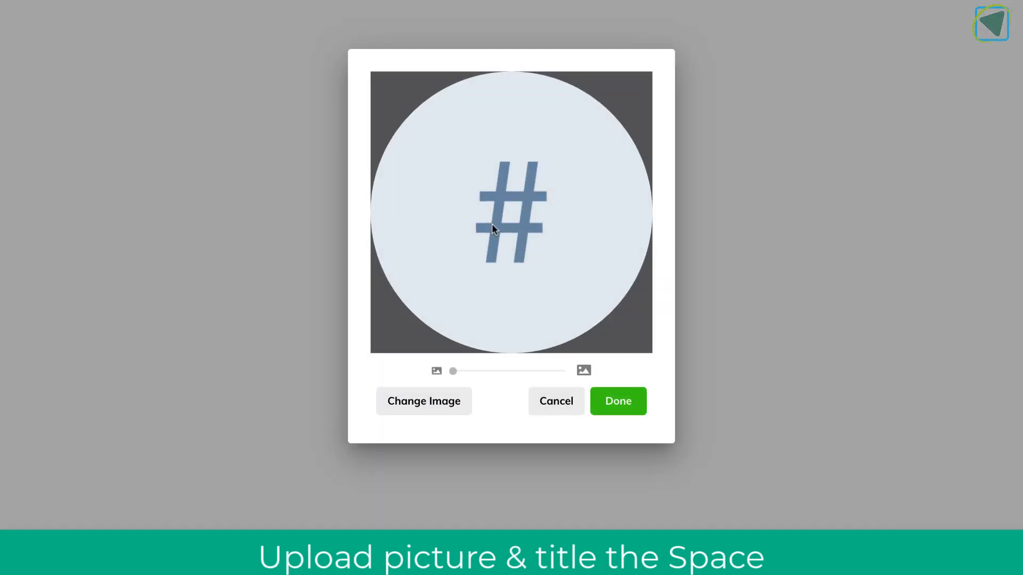
mouse_move(423, 400)
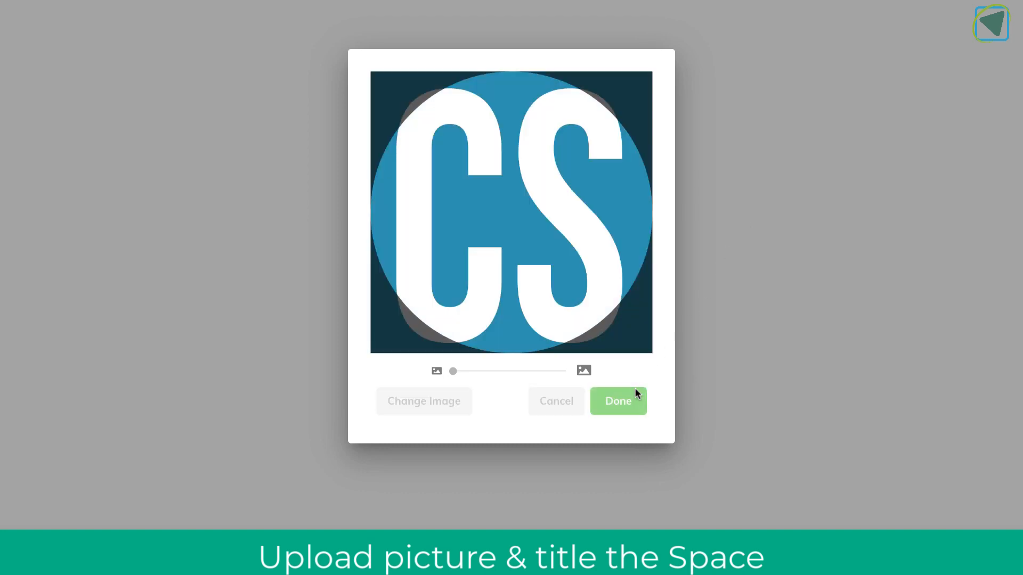
left_click(617, 401)
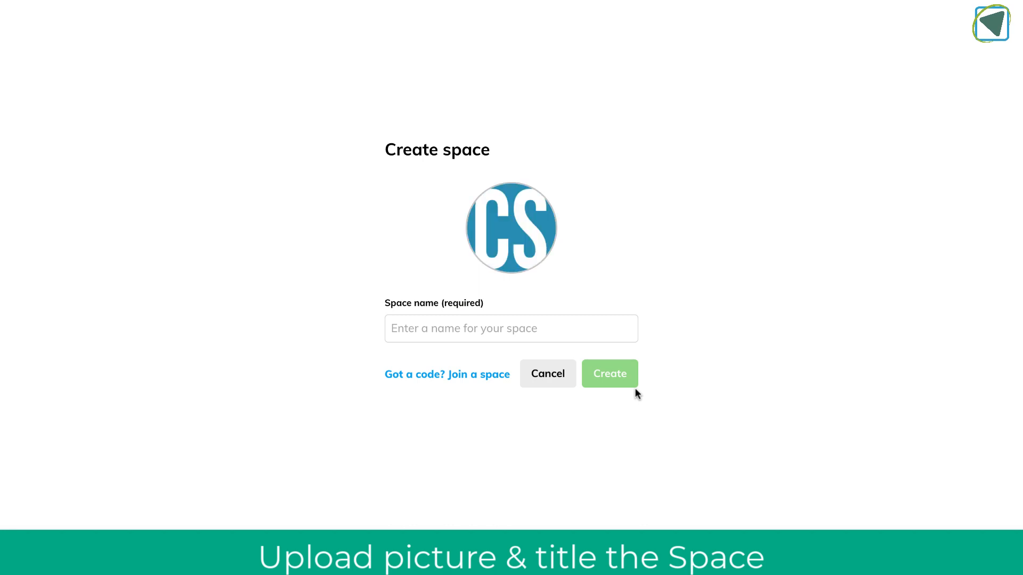
Name the new space 'Computer Science PW' and create it.
left_click(511, 328)
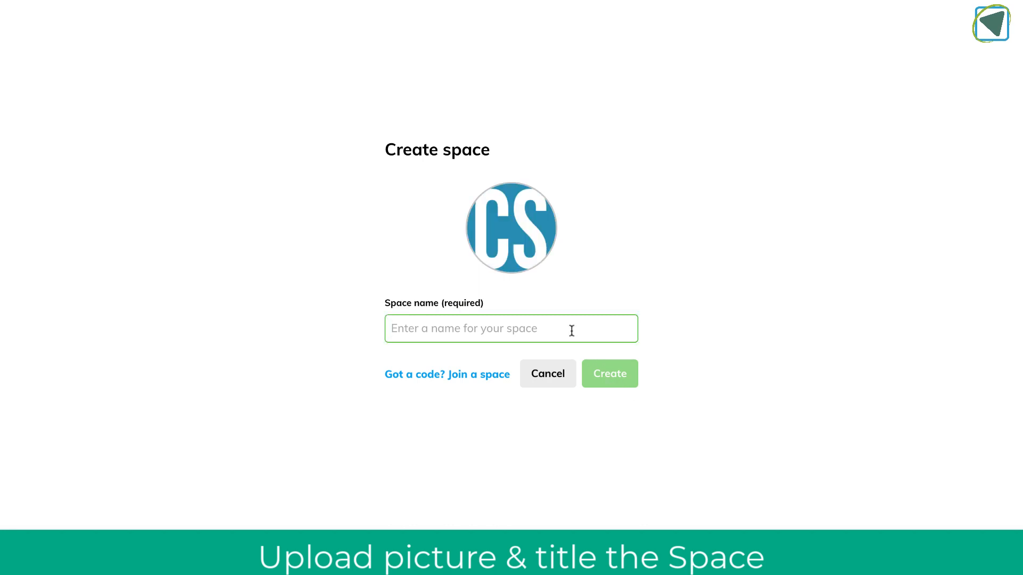
type("Compute")
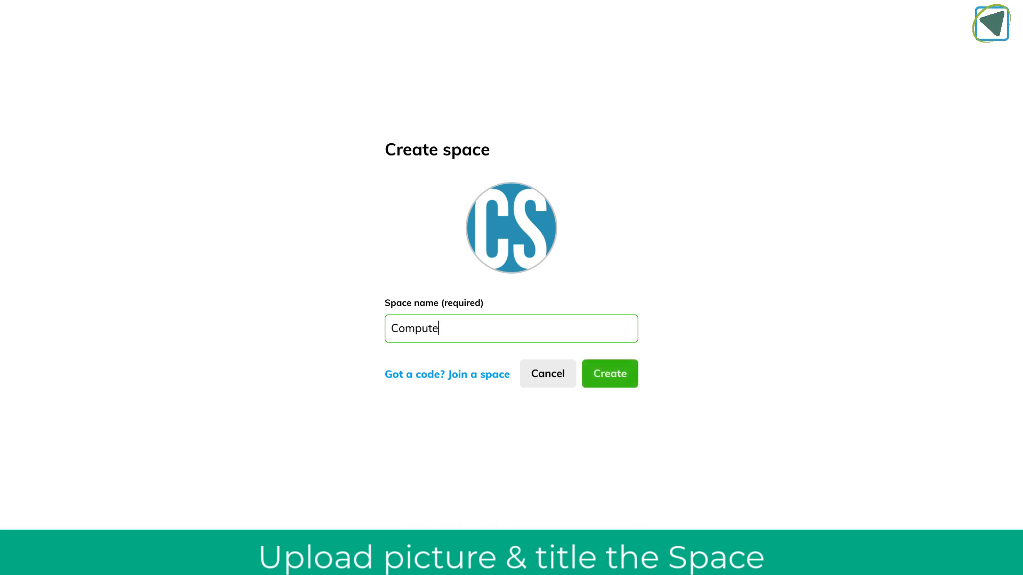
type("r Science")
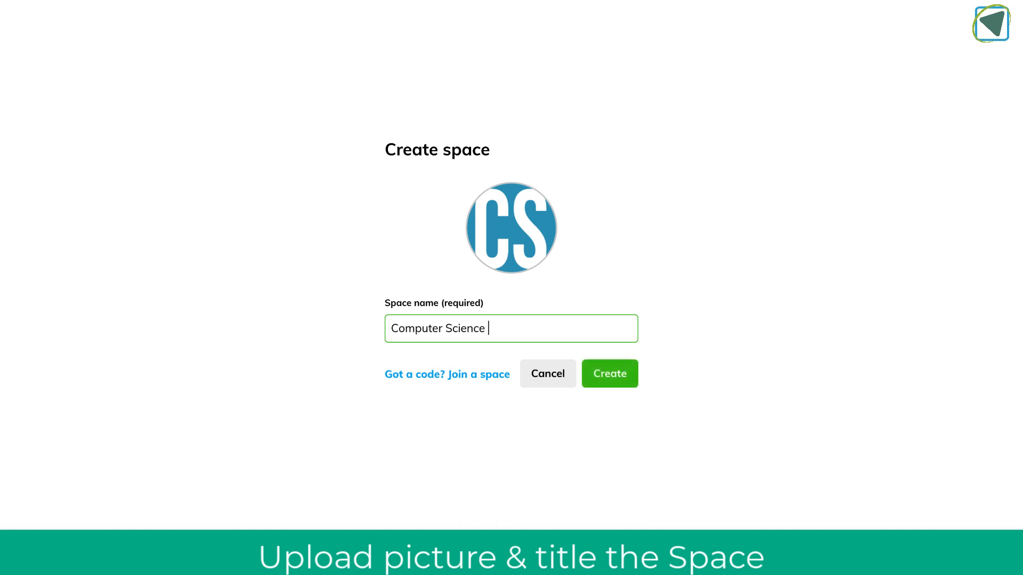
type("PW")
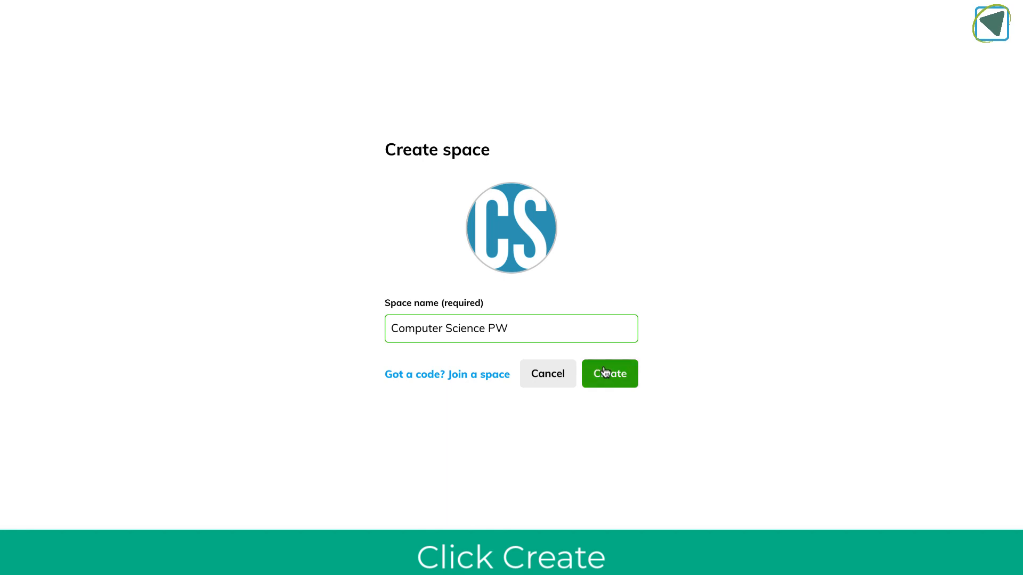
left_click(608, 373)
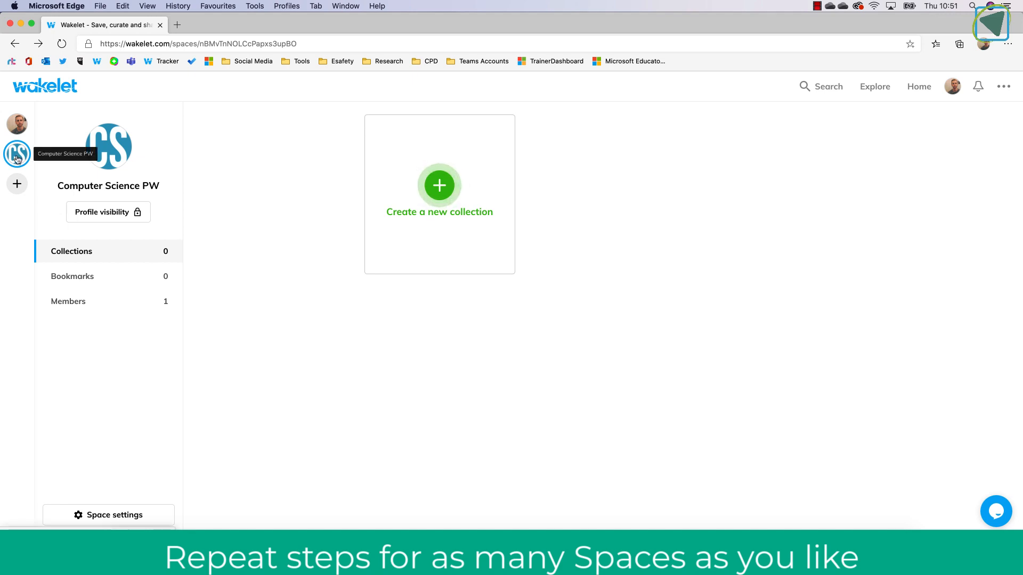
mouse_move(145, 186)
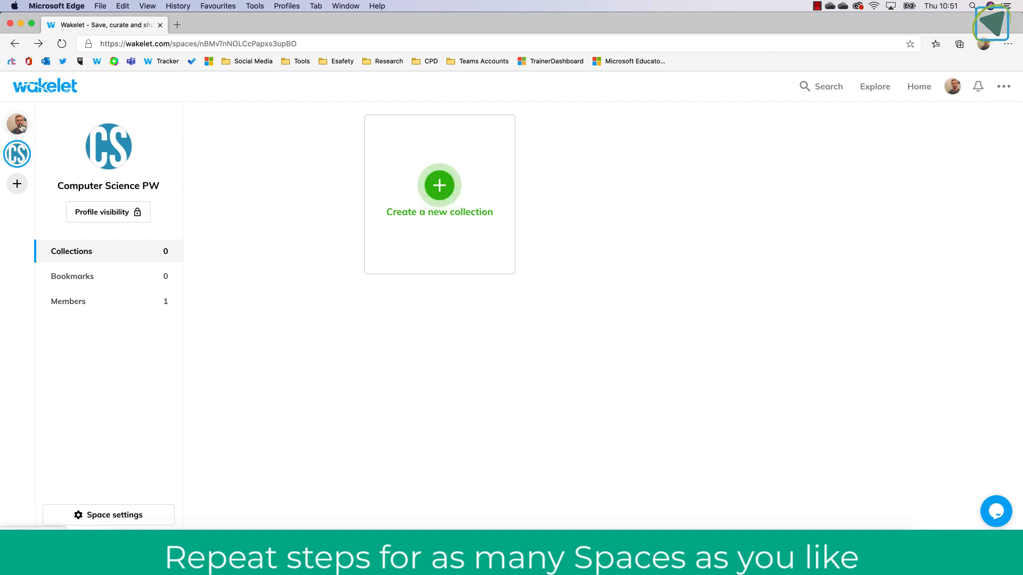
left_click(17, 124)
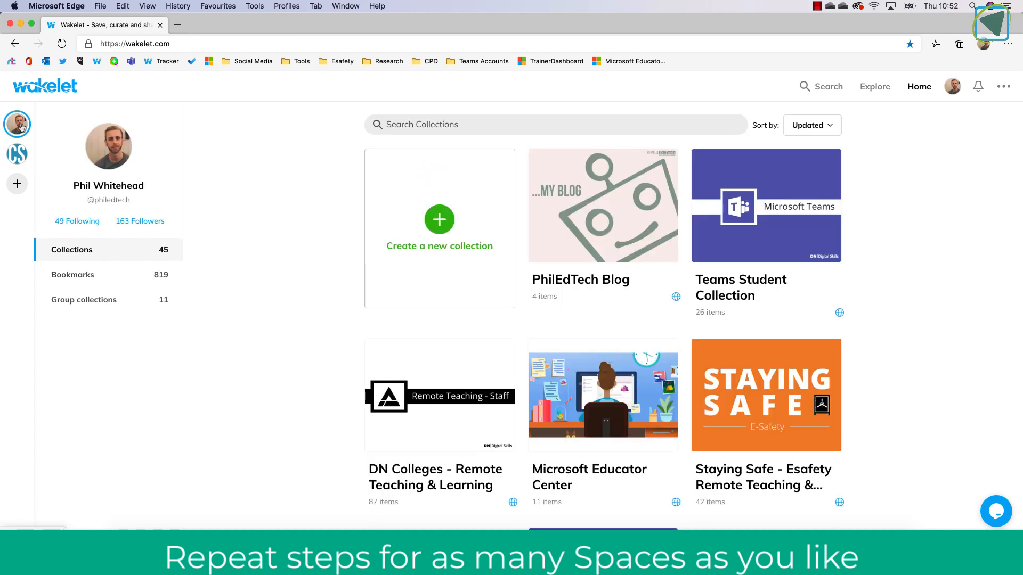
left_click(17, 154)
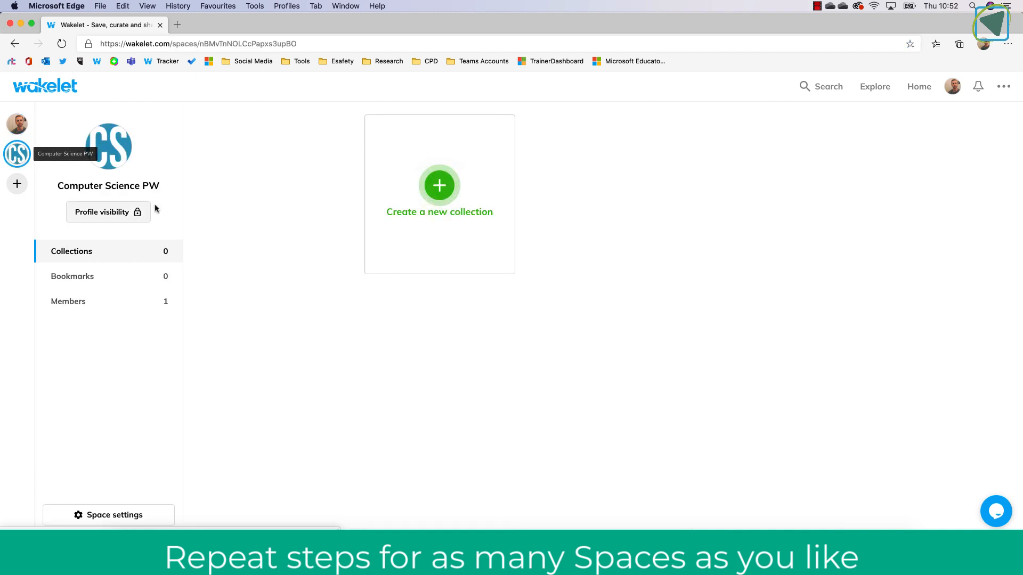
mouse_move(148, 152)
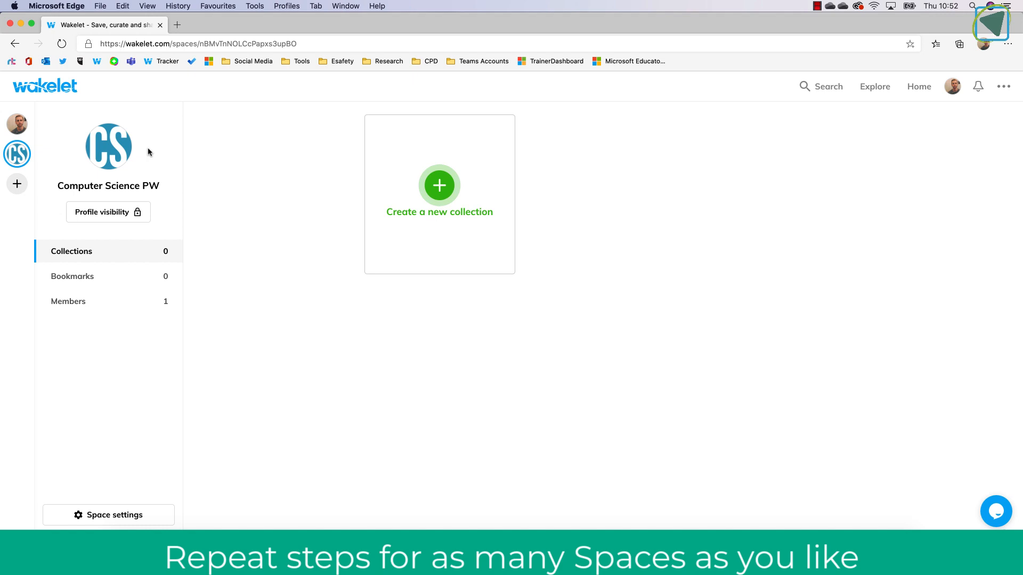
mouse_move(17, 183)
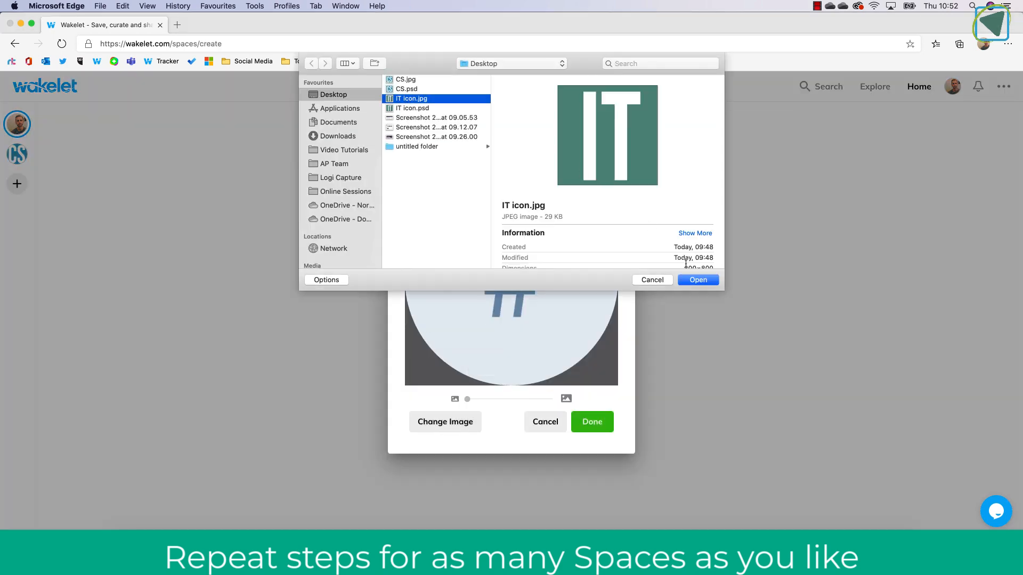
Create a space with the IT icon picture and another space named 'Running'.
left_click(697, 279)
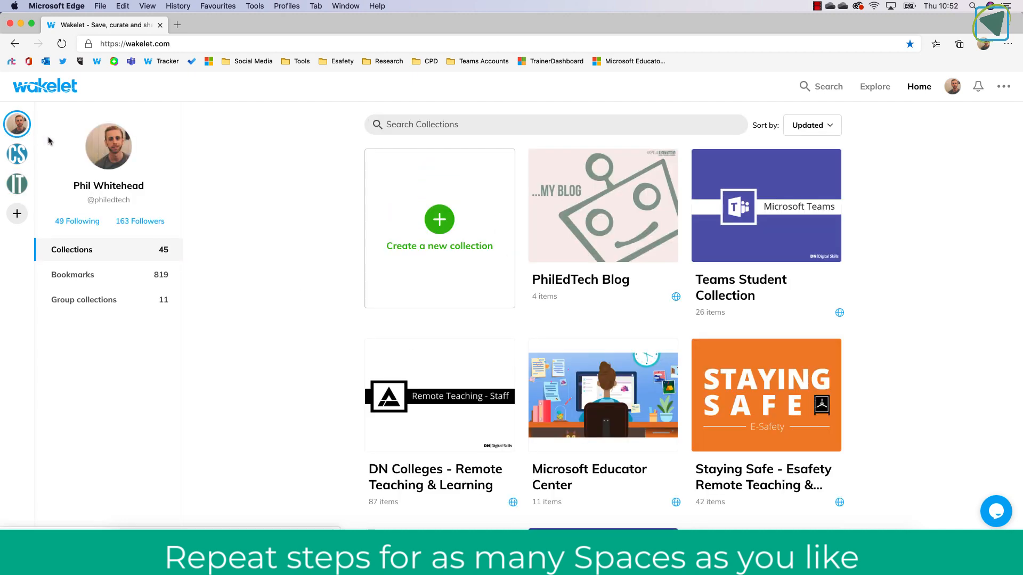
left_click(17, 213)
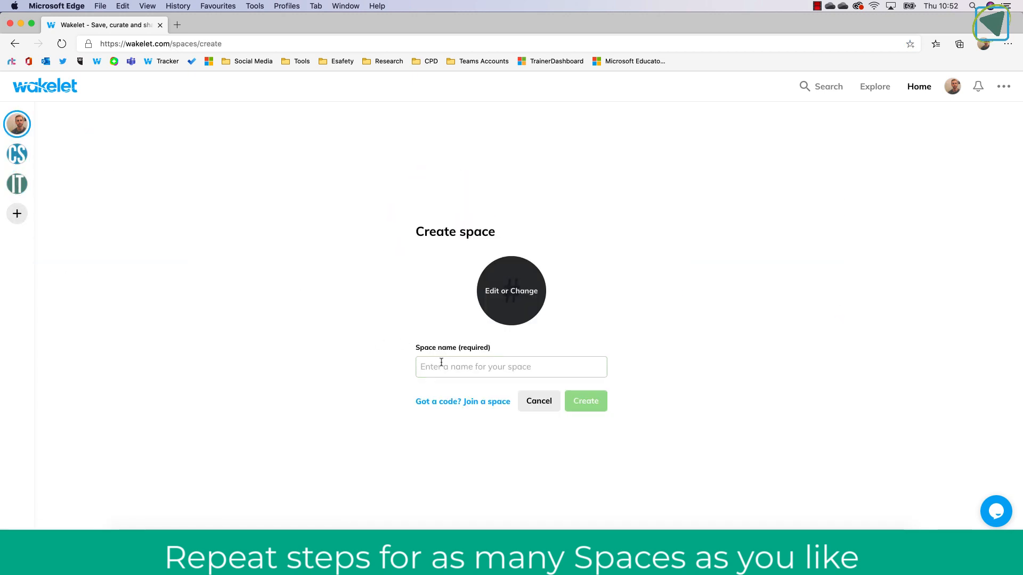
type("Tr")
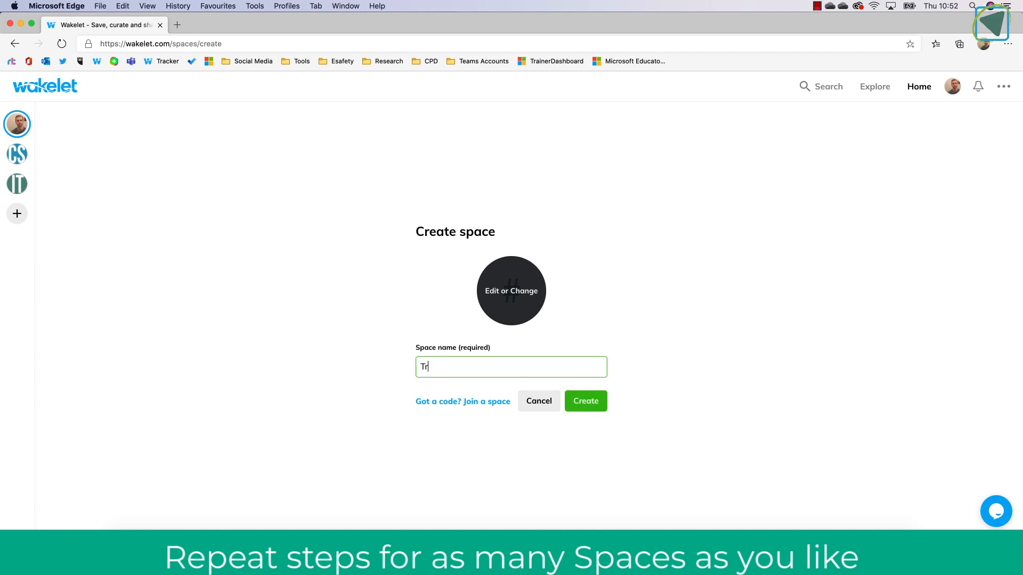
type("Runn")
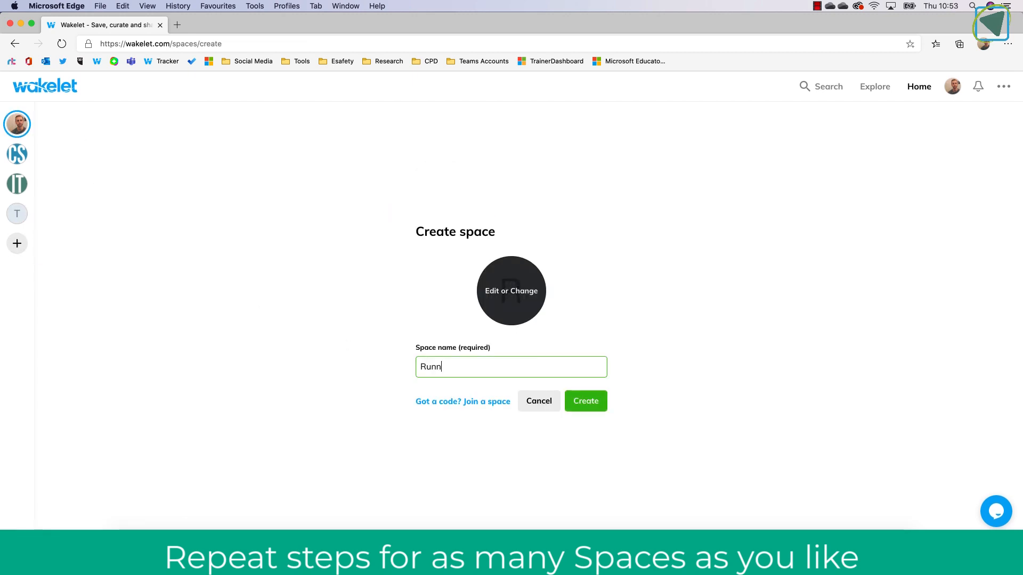
left_click(584, 401)
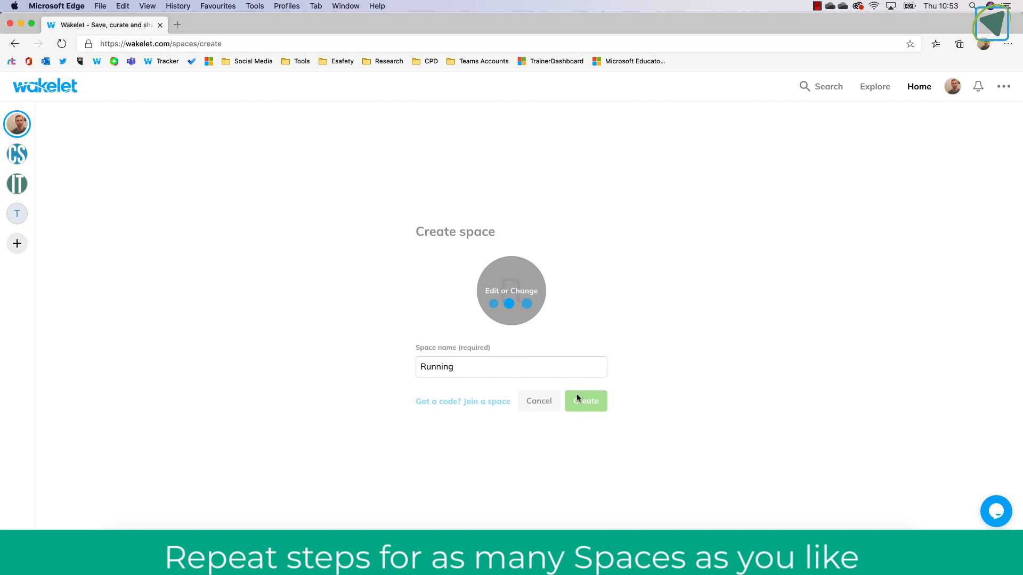
mouse_move(644, 153)
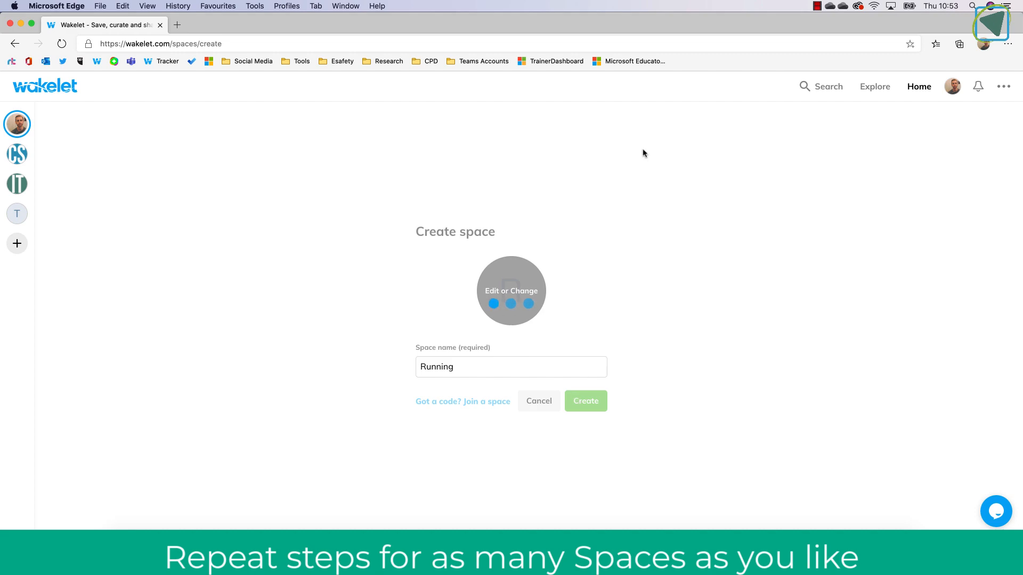
left_click(585, 401)
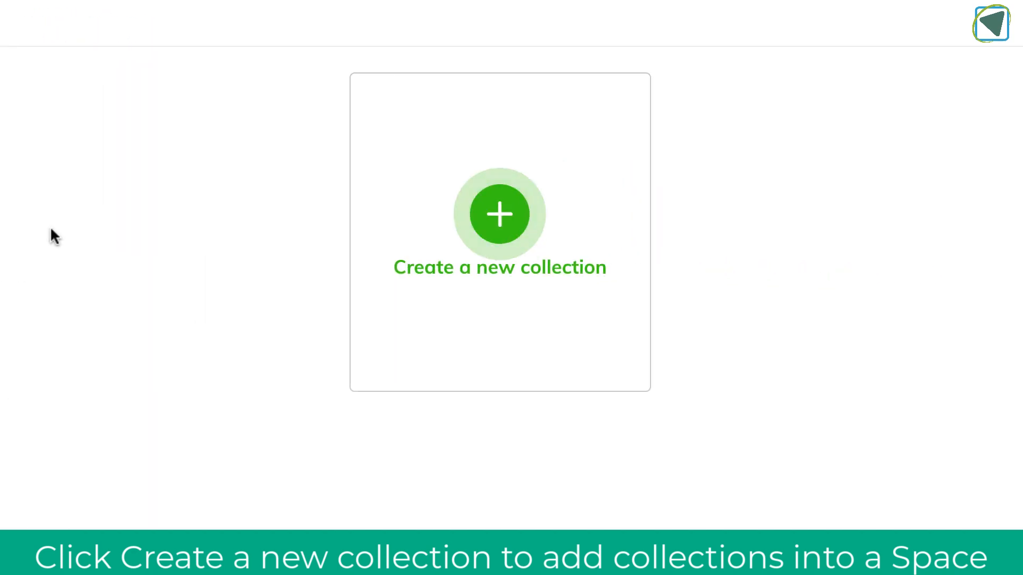
Create a 'Lesson Resources' collection with a library cover image and one text item.
left_click(500, 214)
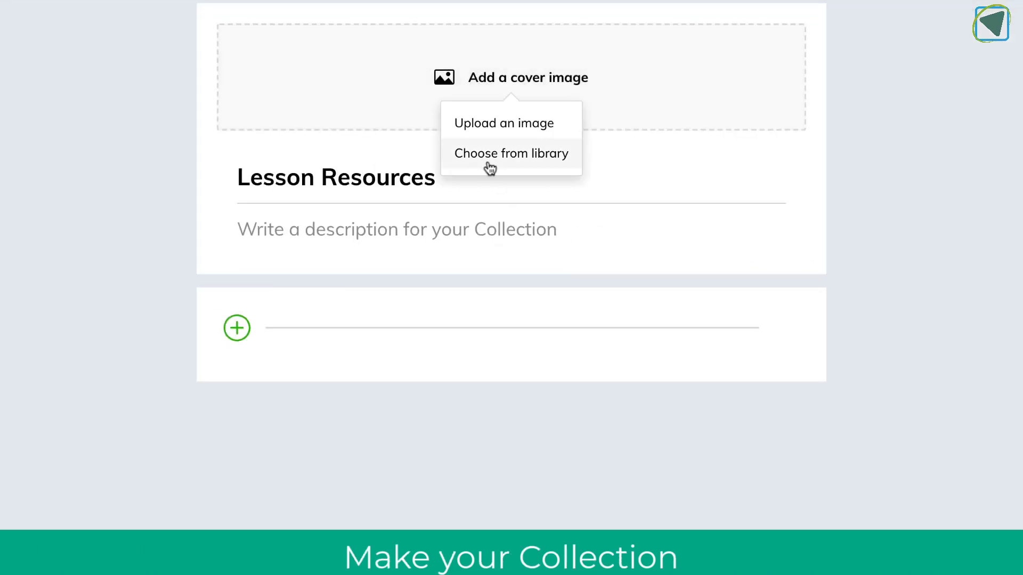
left_click(512, 154)
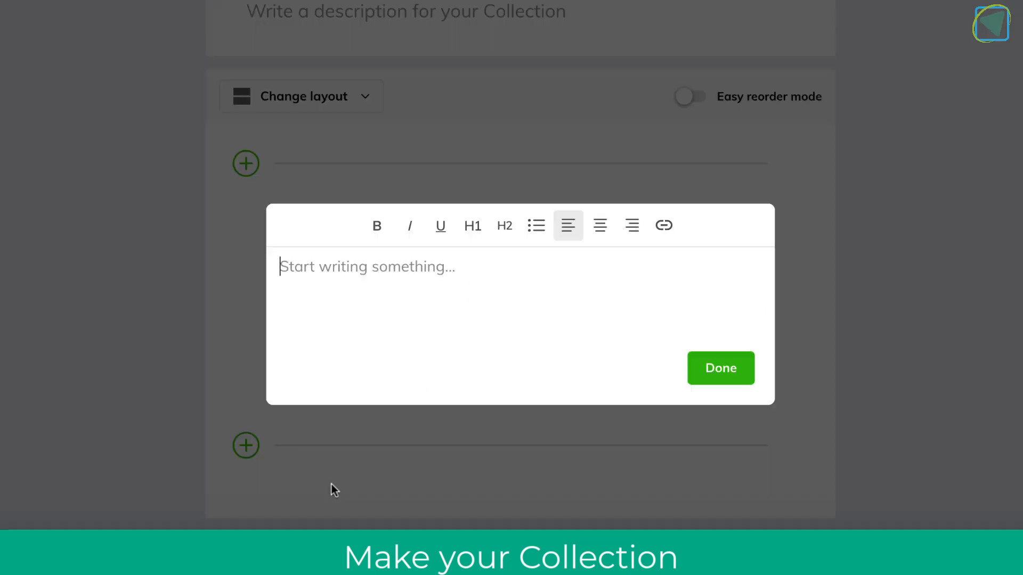
type("T")
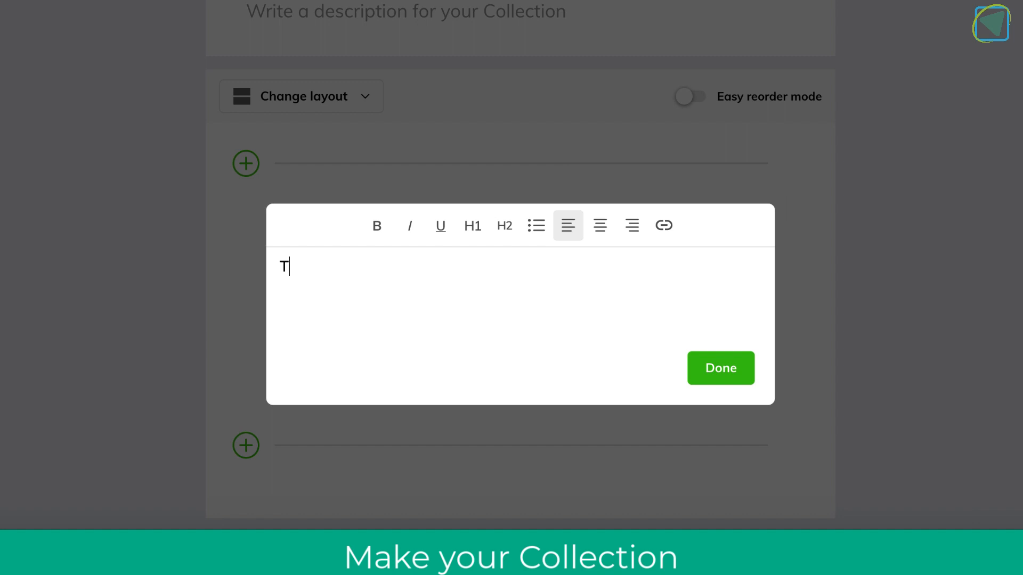
left_click(720, 368)
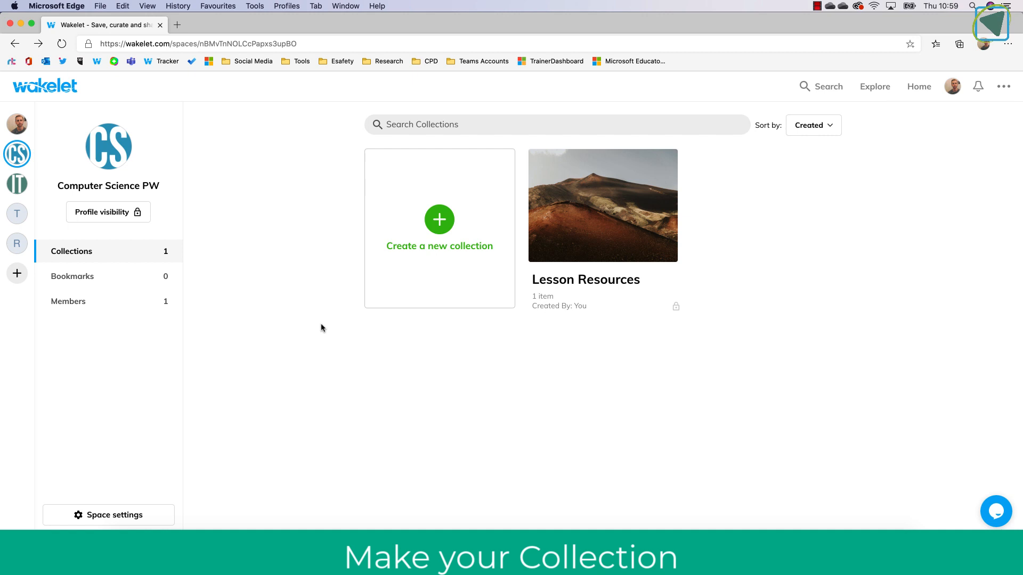
mouse_move(17, 154)
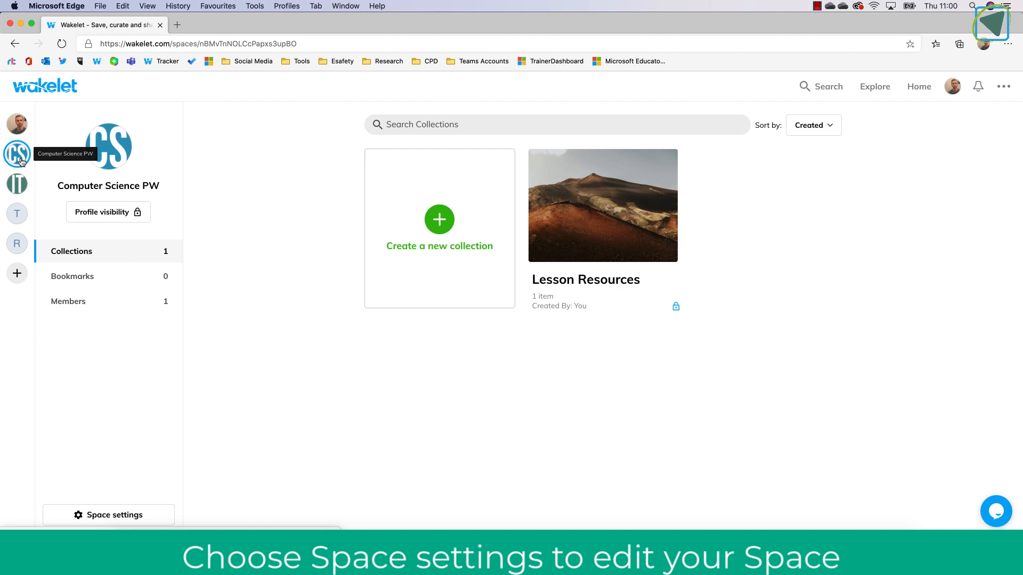
mouse_move(201, 186)
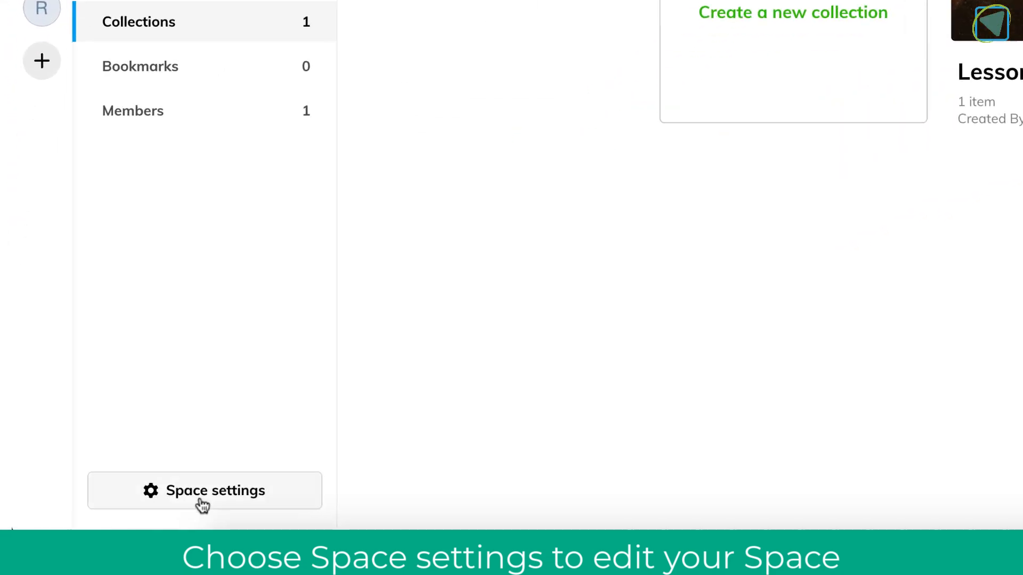
left_click(204, 490)
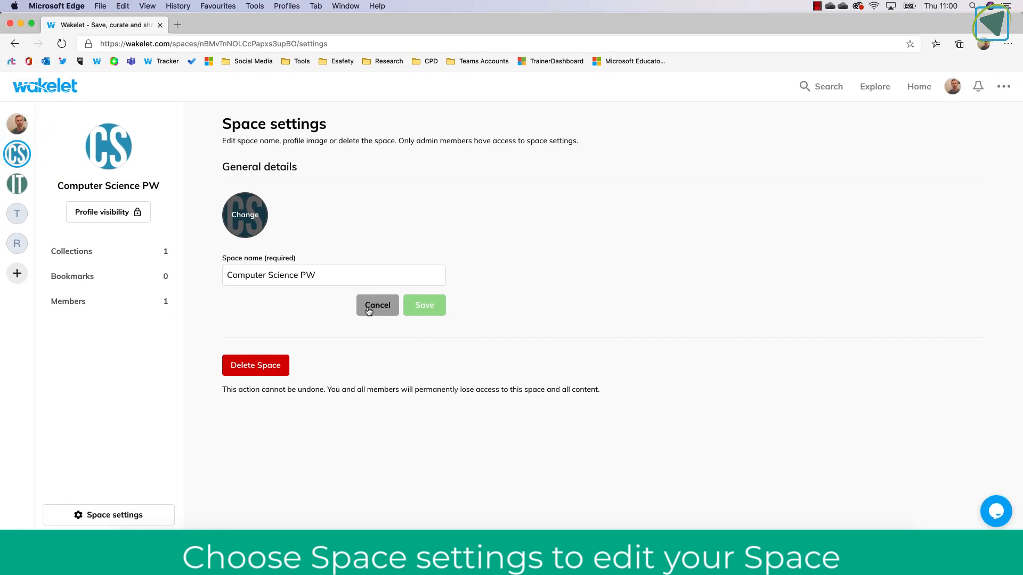
left_click(377, 304)
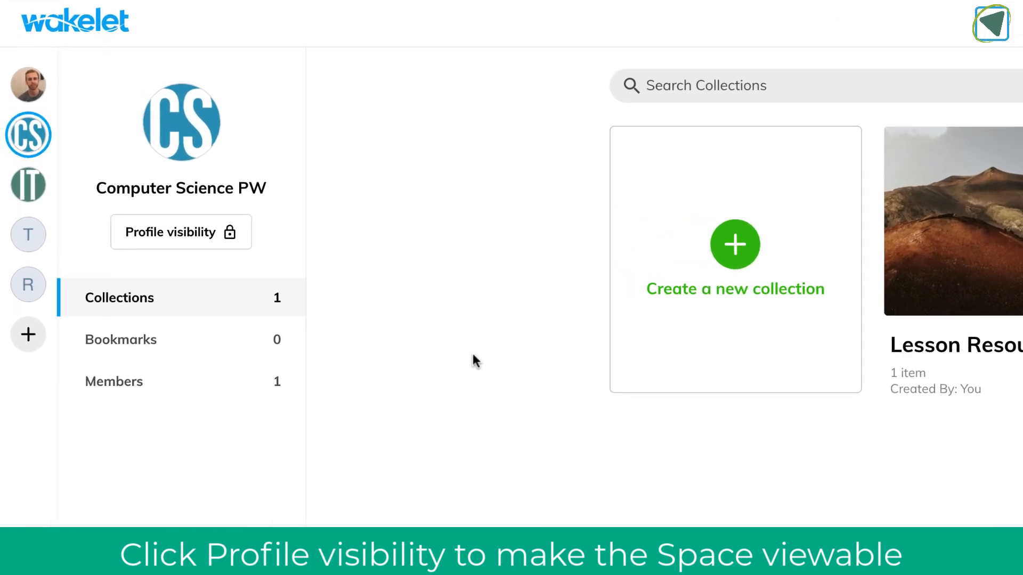
Set the Computer Science PW space's profile visibility to Public and save.
left_click(181, 232)
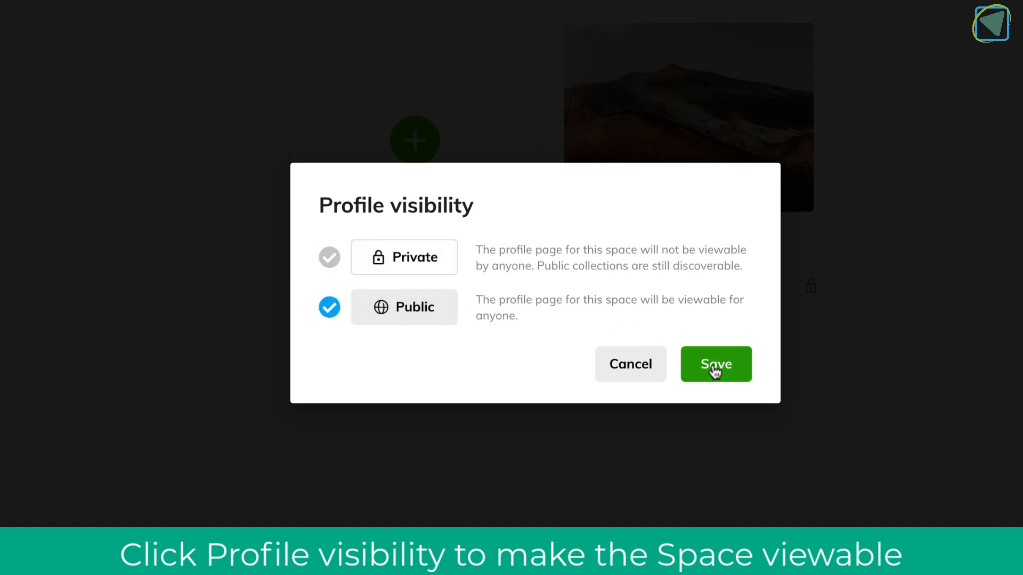
left_click(715, 364)
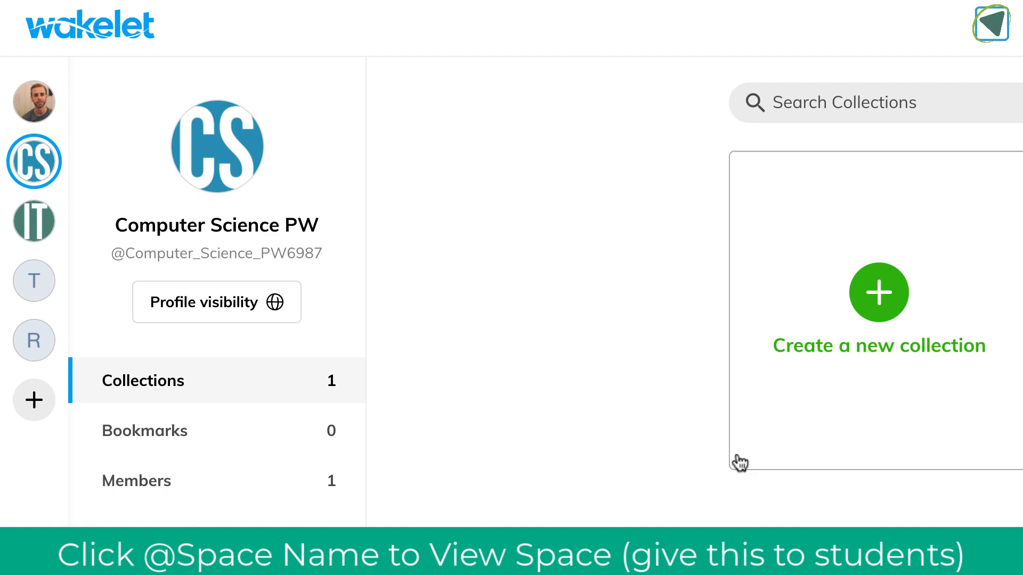
mouse_move(281, 258)
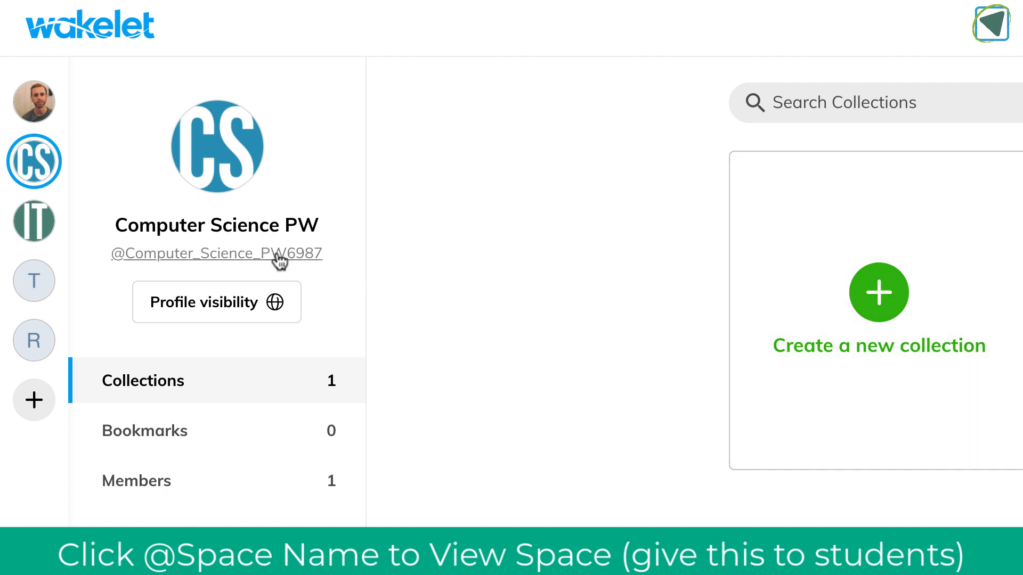
mouse_move(290, 261)
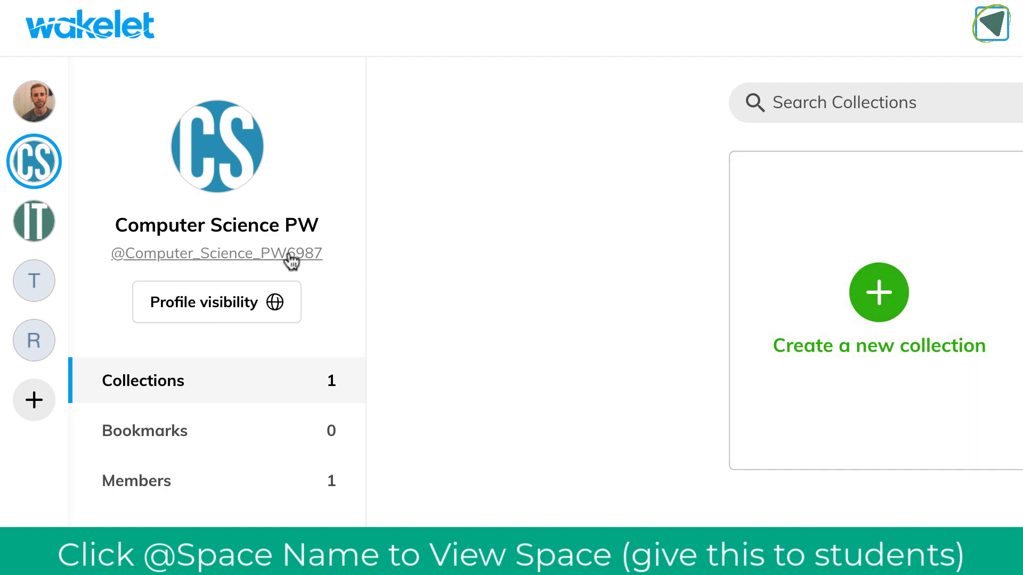
Enter profile edit mode and choose the desert mountain library photo as the header.
left_click(217, 253)
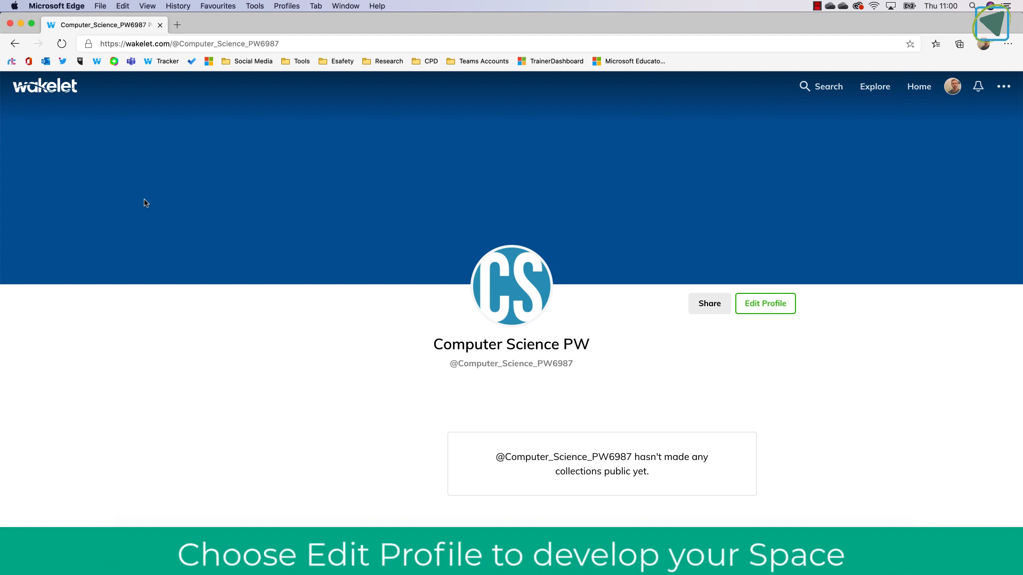
mouse_move(456, 236)
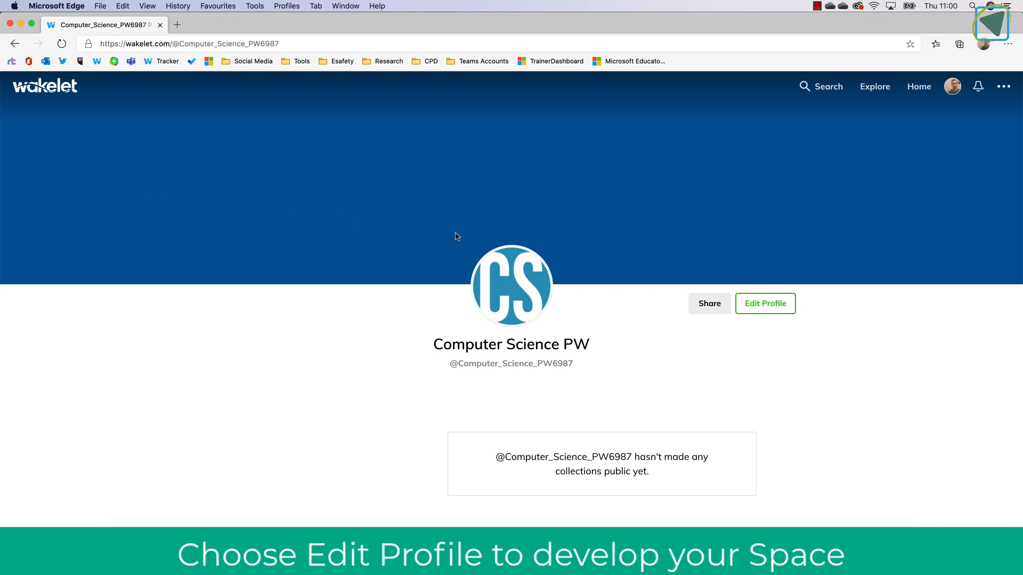
left_click(764, 303)
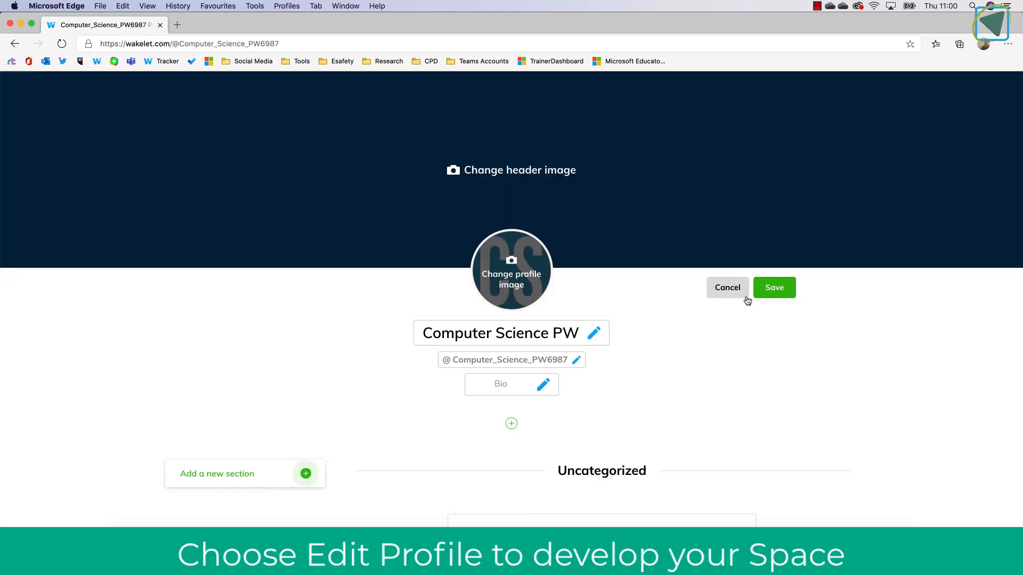
left_click(511, 170)
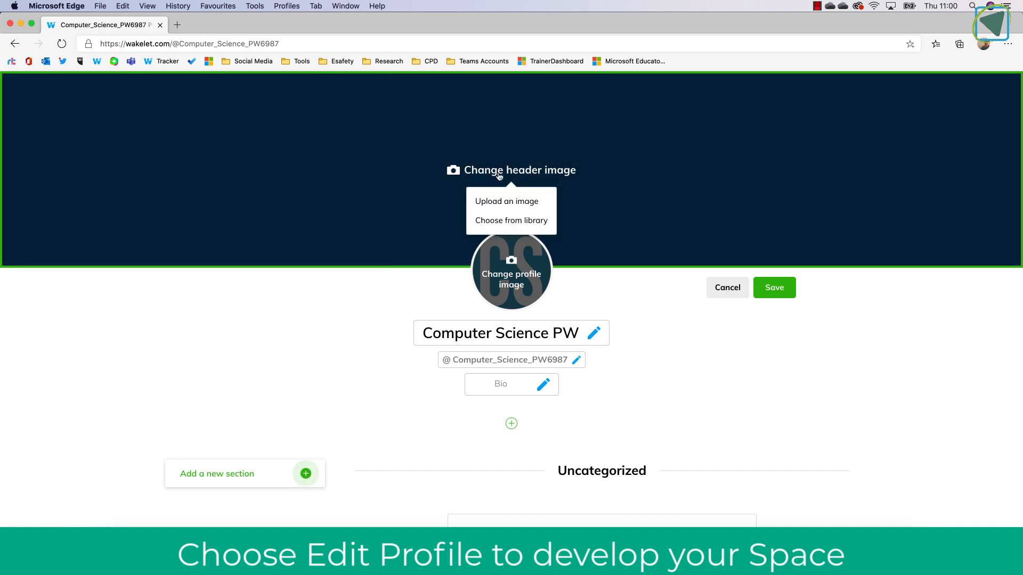
left_click(511, 221)
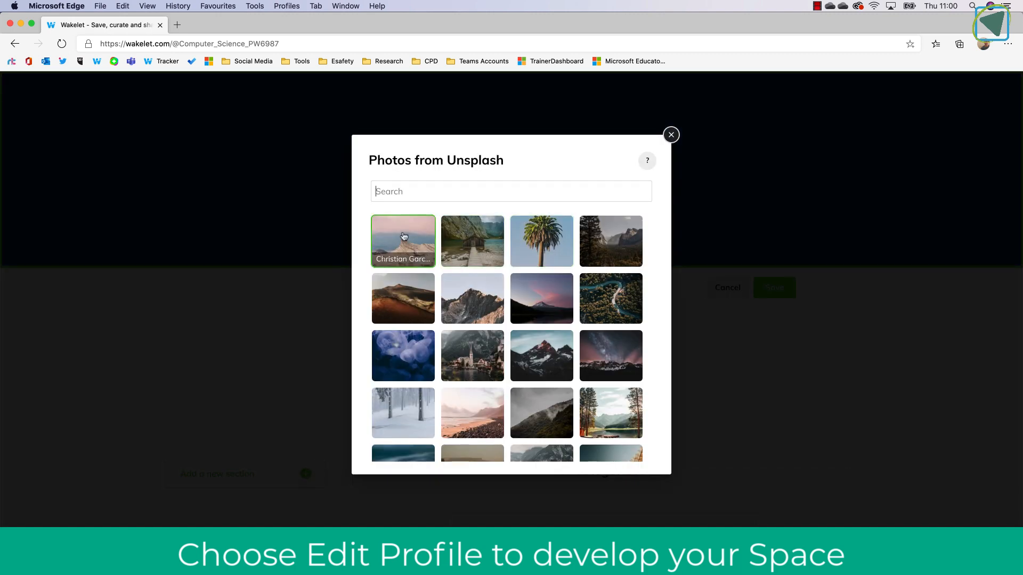
left_click(670, 135)
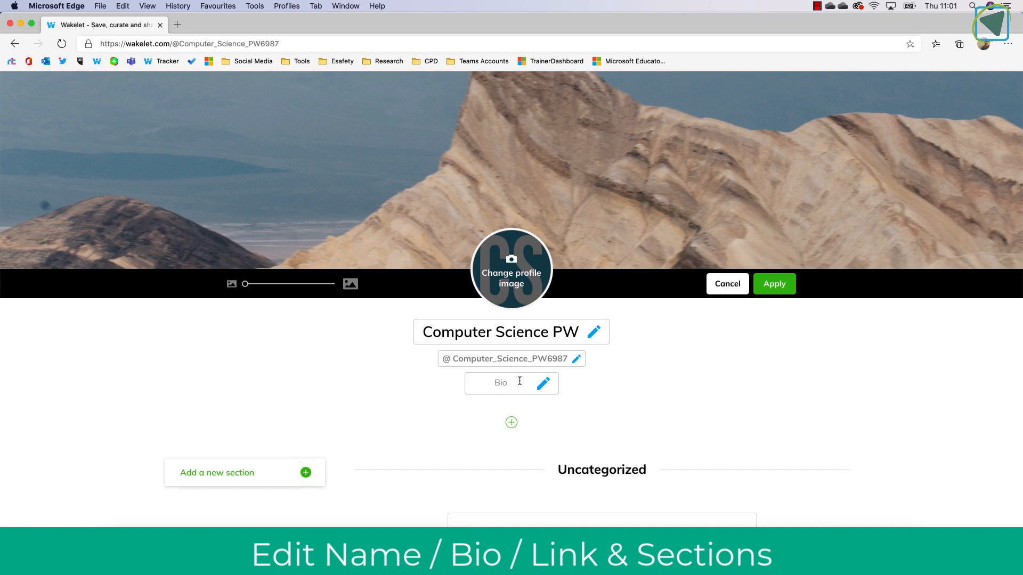
Write a bio about Whitehead's Computer Class for 2020, cancelling the links dialog.
type("This is Phil")
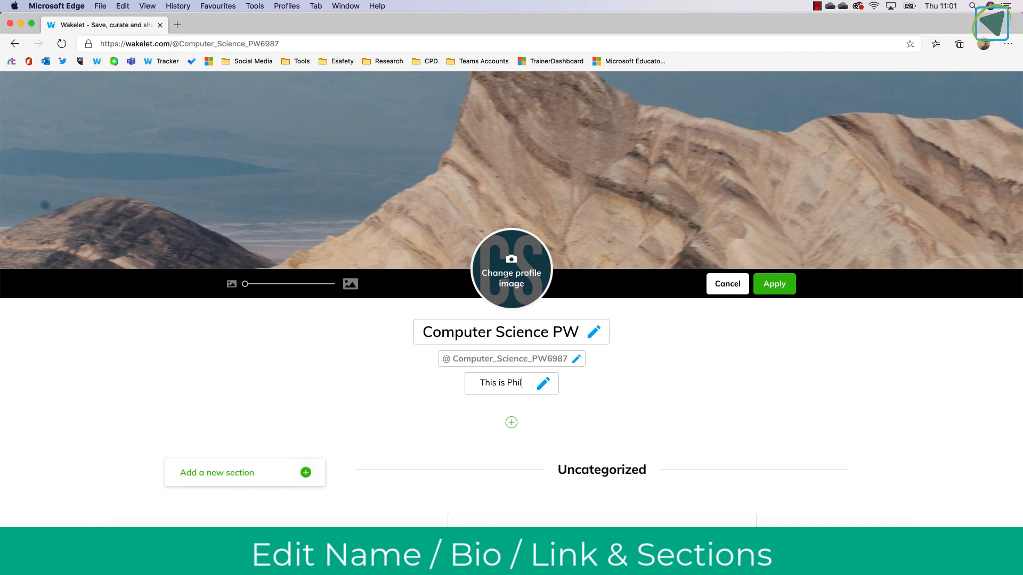
type("Whitehead")
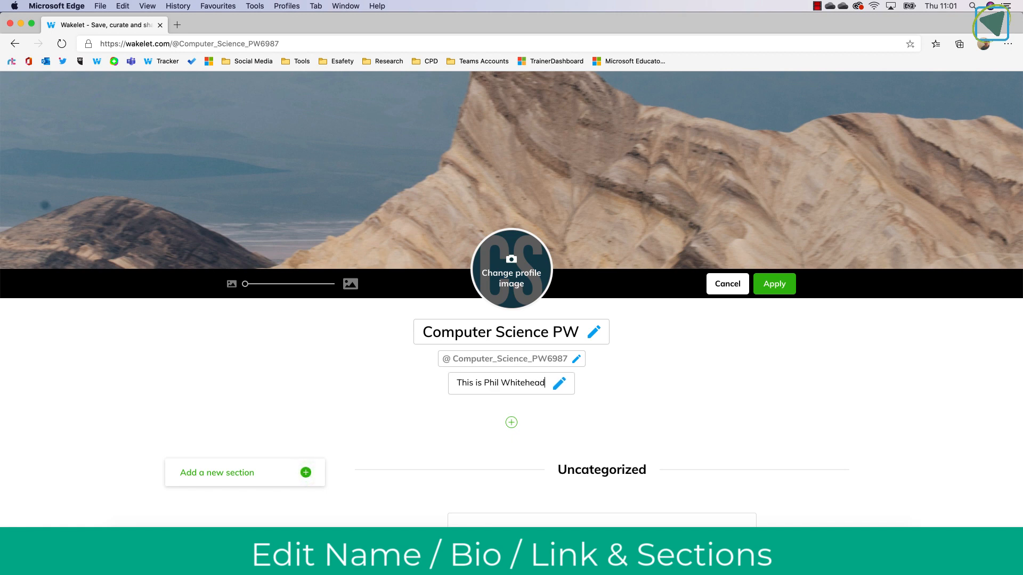
type("s Com")
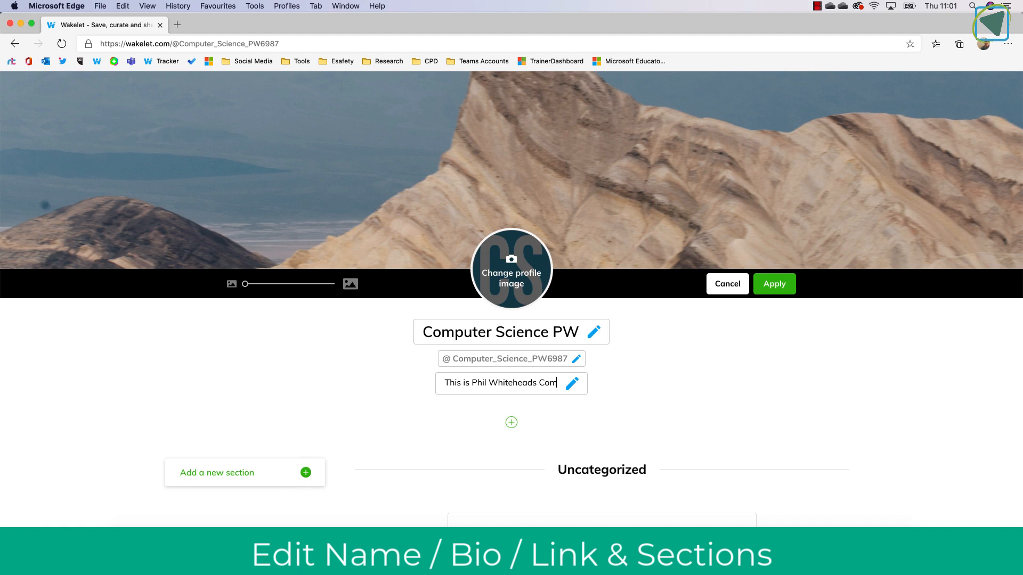
type("puter Class f")
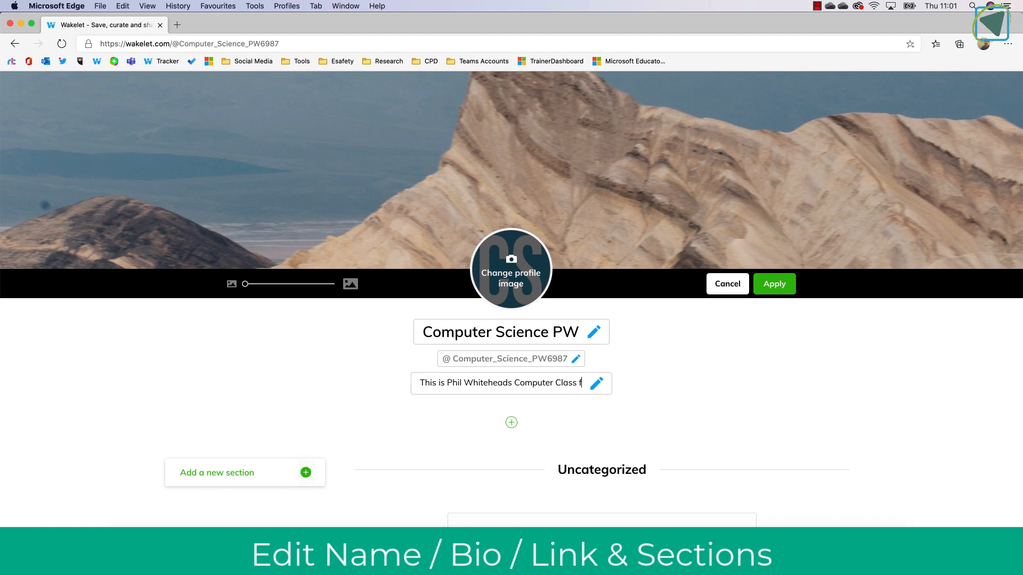
type("for 2020")
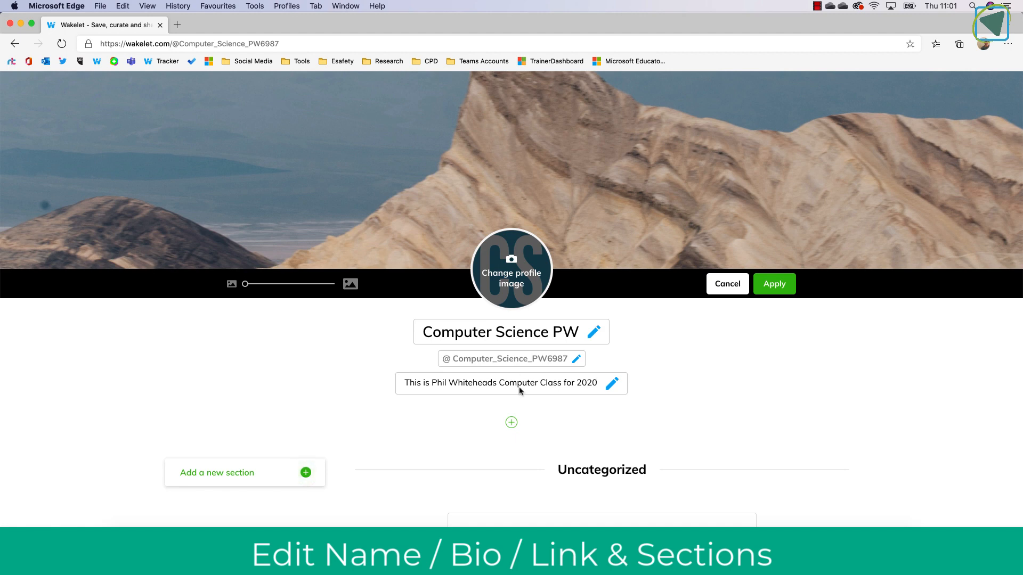
left_click(512, 422)
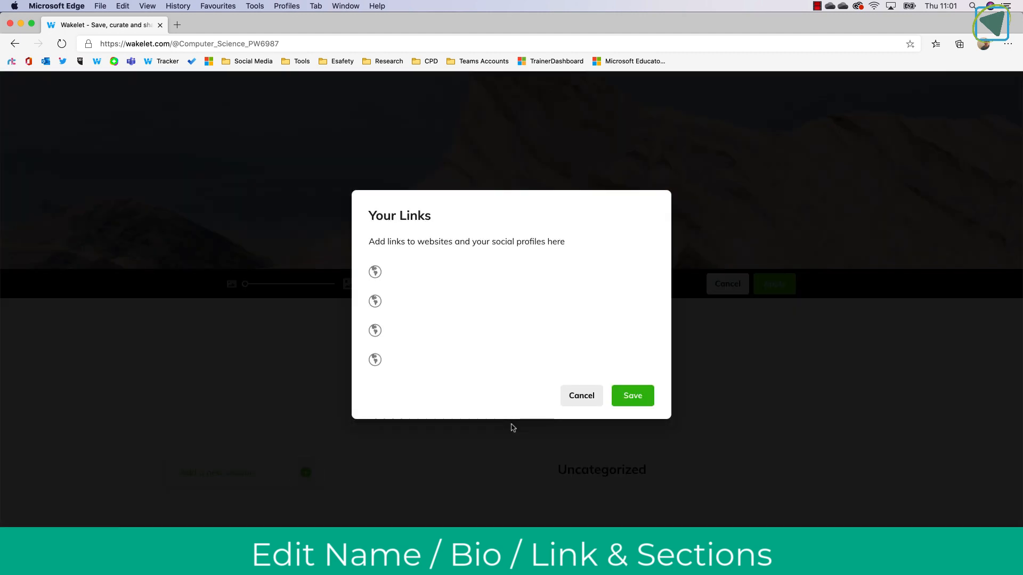
mouse_move(581, 395)
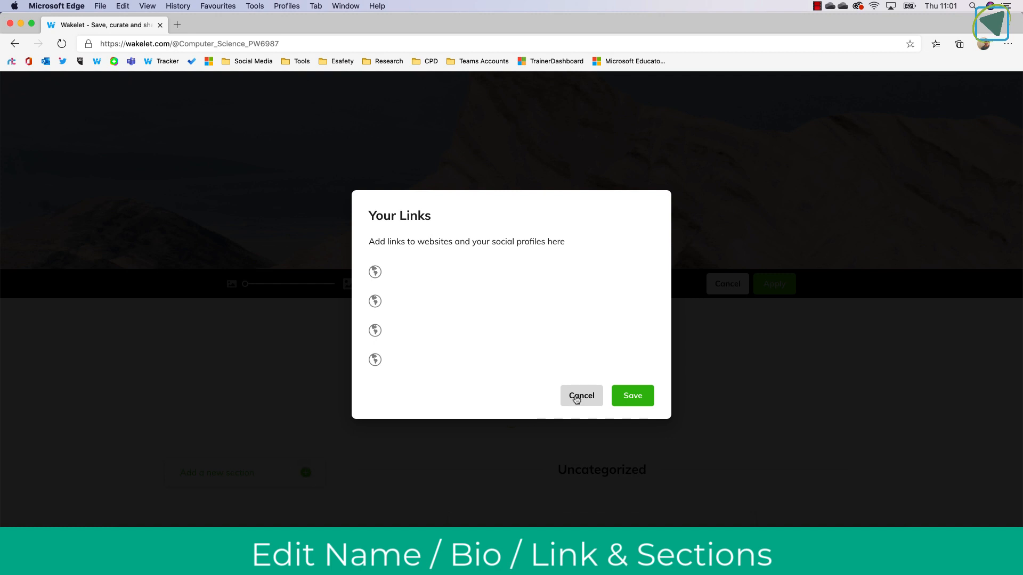
left_click(580, 396)
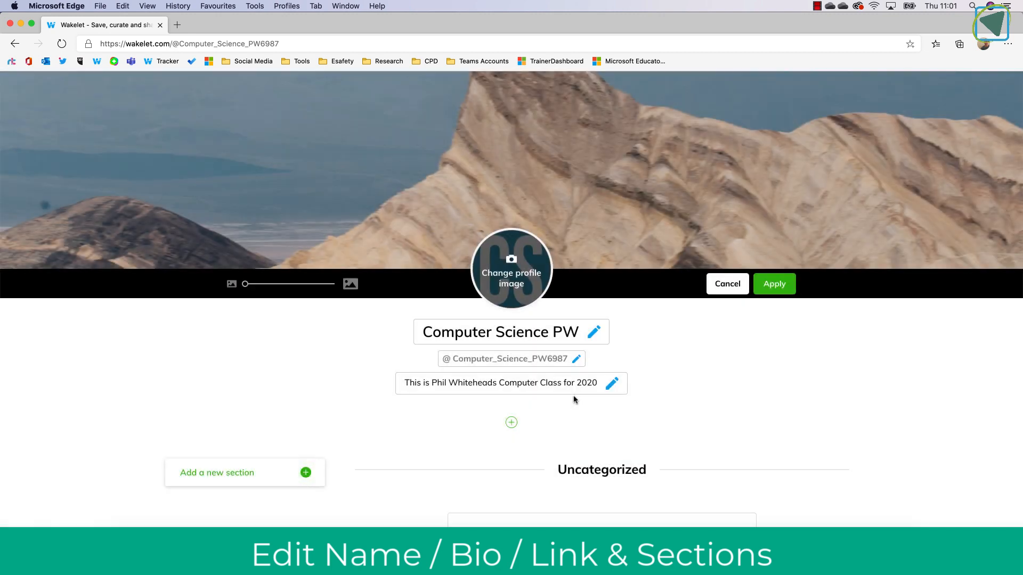
mouse_move(313, 471)
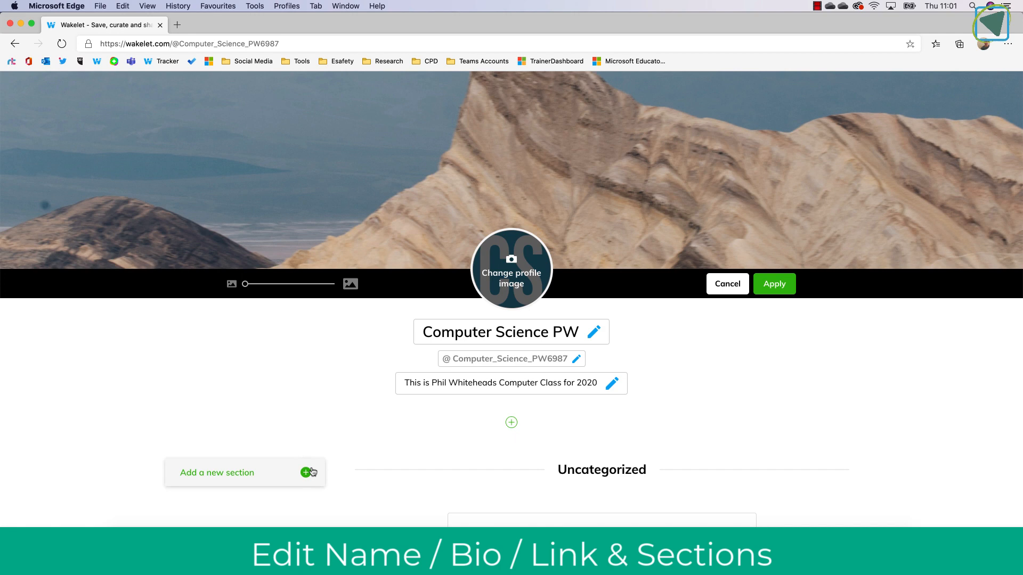
Add 'Lesson Plans' and 'Lesson Resources' sections to the Space profile.
left_click(308, 472)
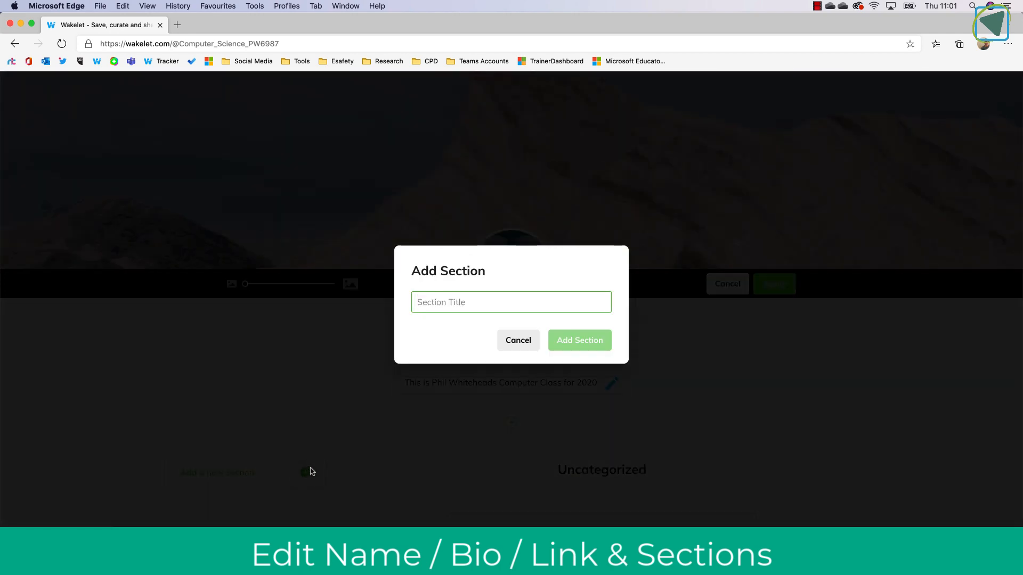
type("Les")
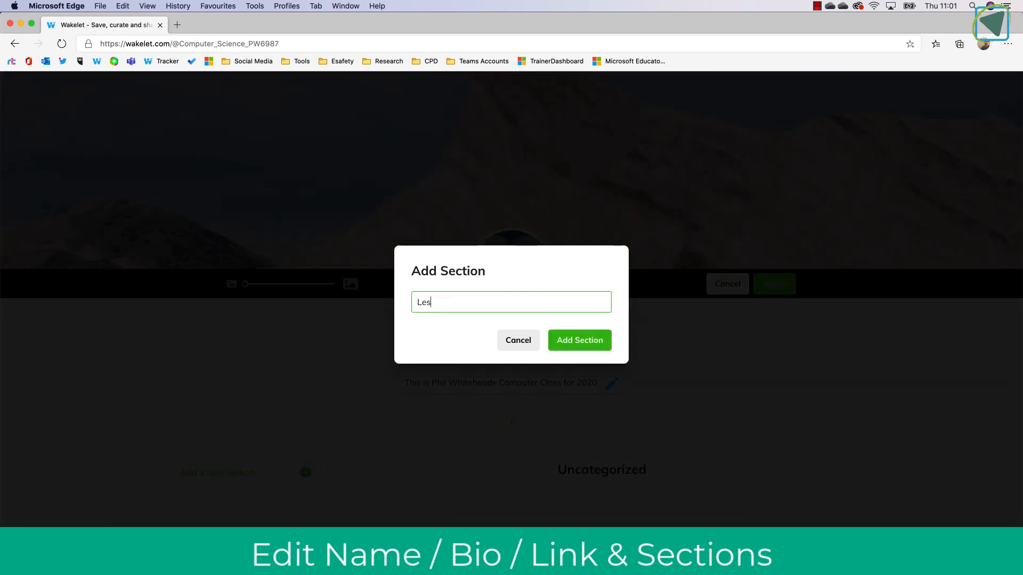
type("son Plan")
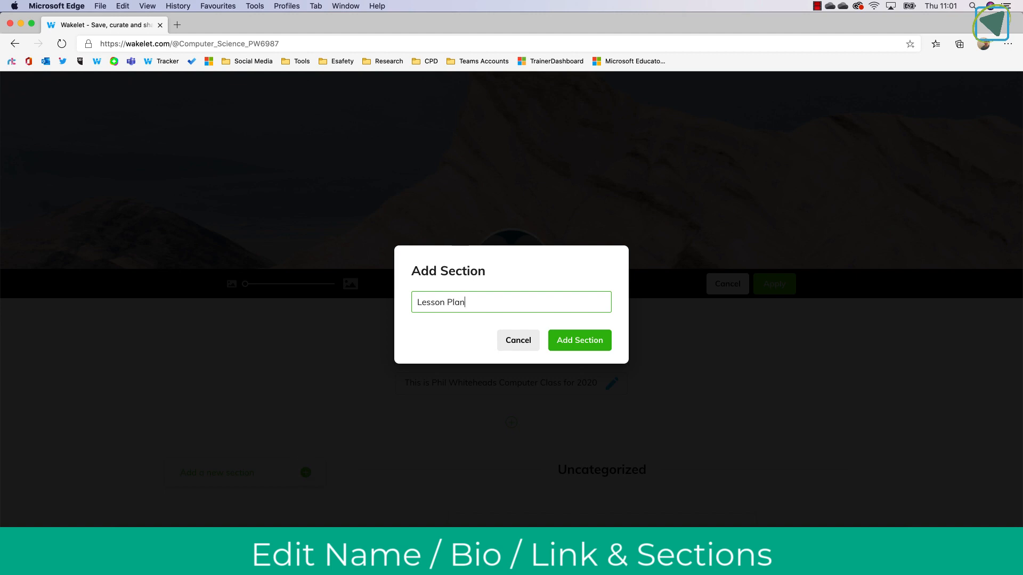
left_click(578, 340)
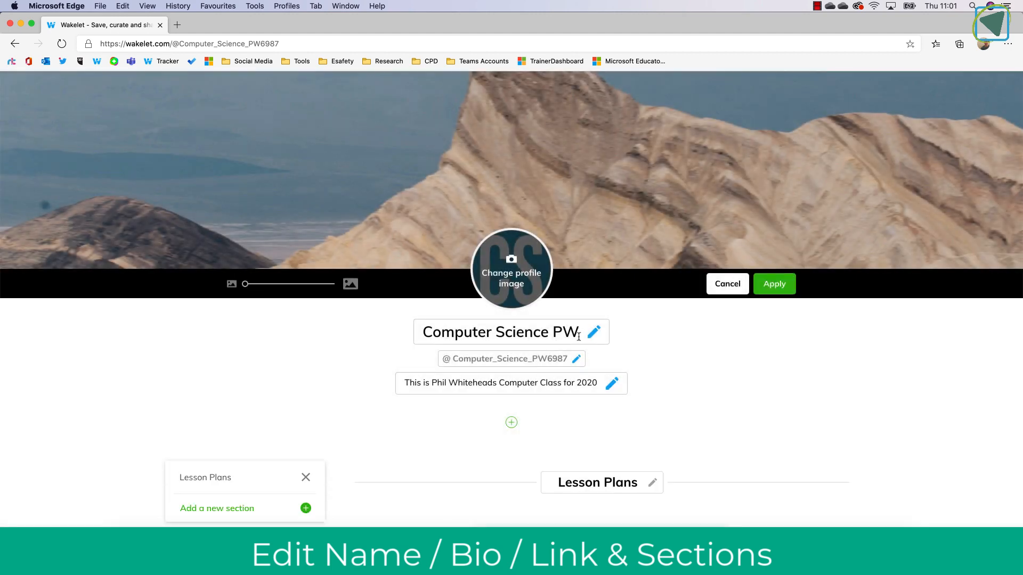
left_click(305, 509)
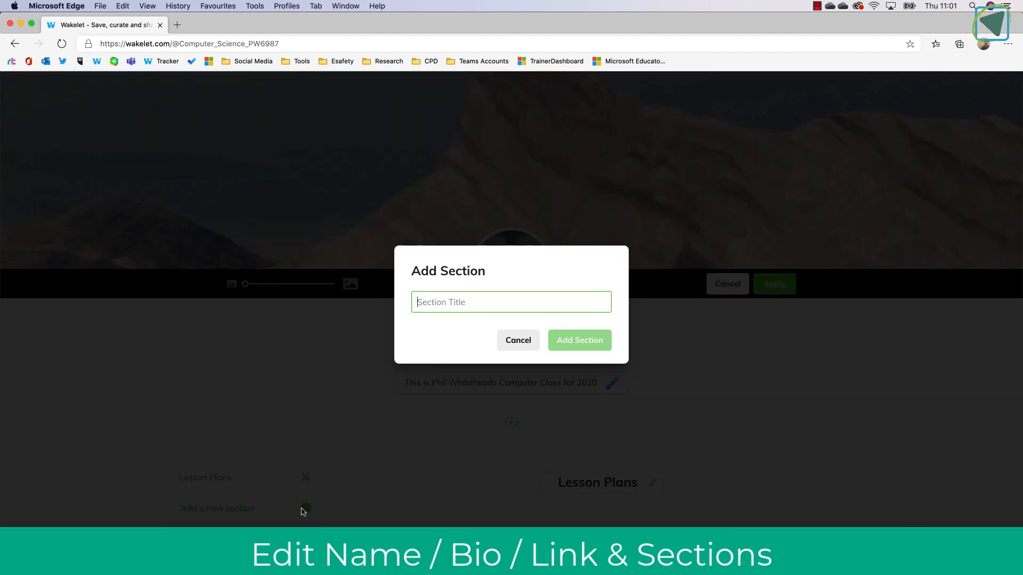
type("Less")
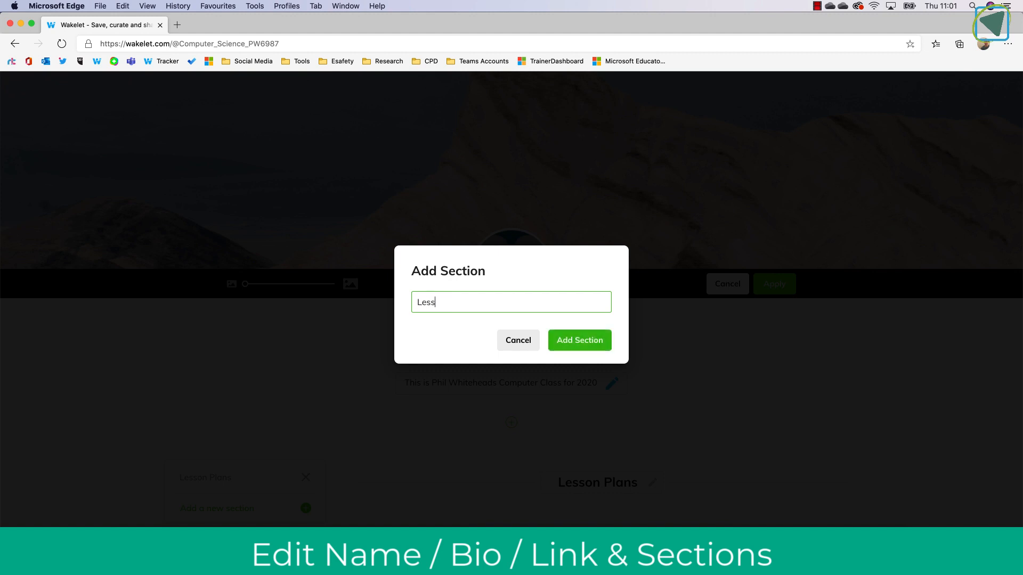
type("on Reso")
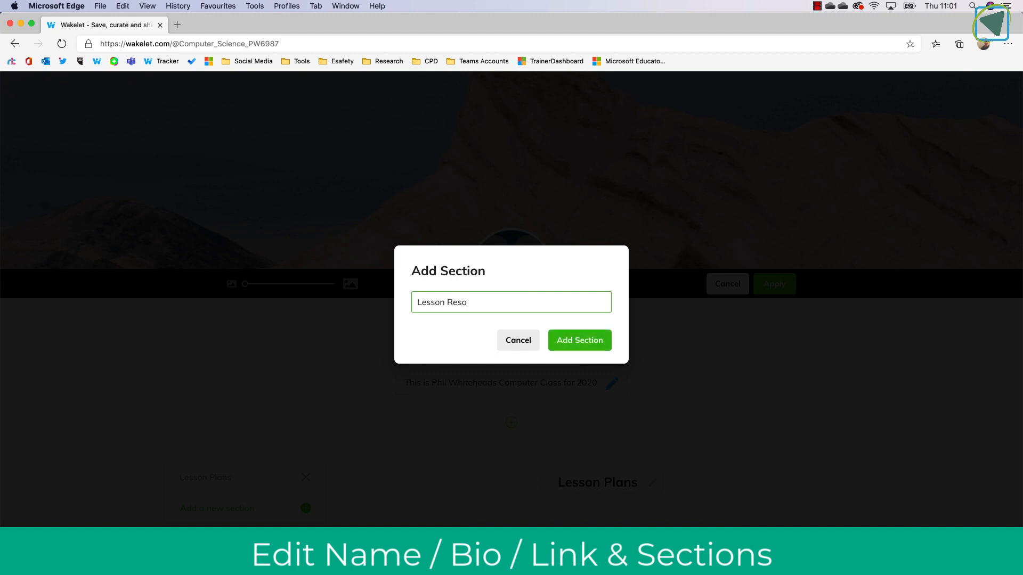
type("urces")
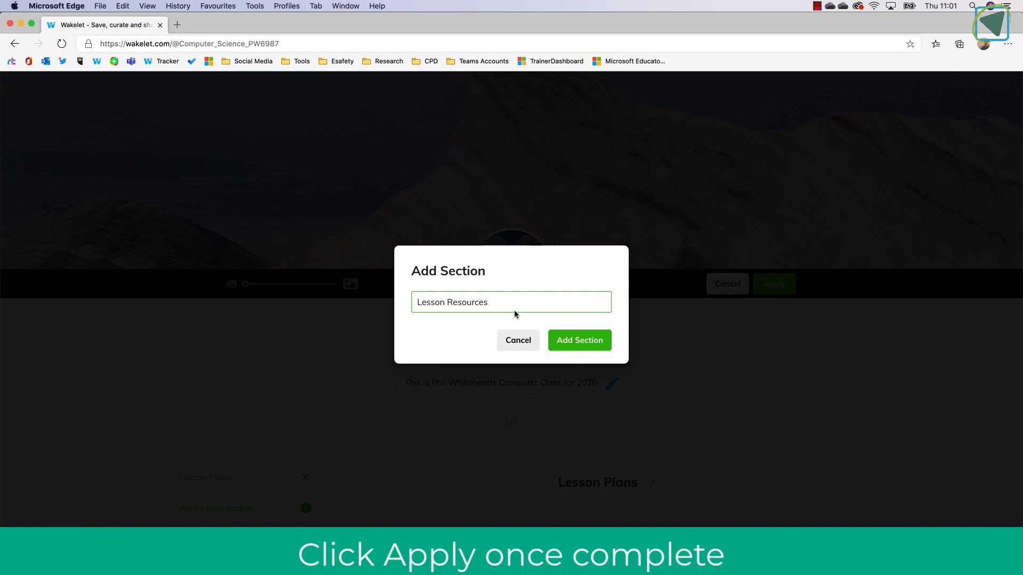
left_click(578, 339)
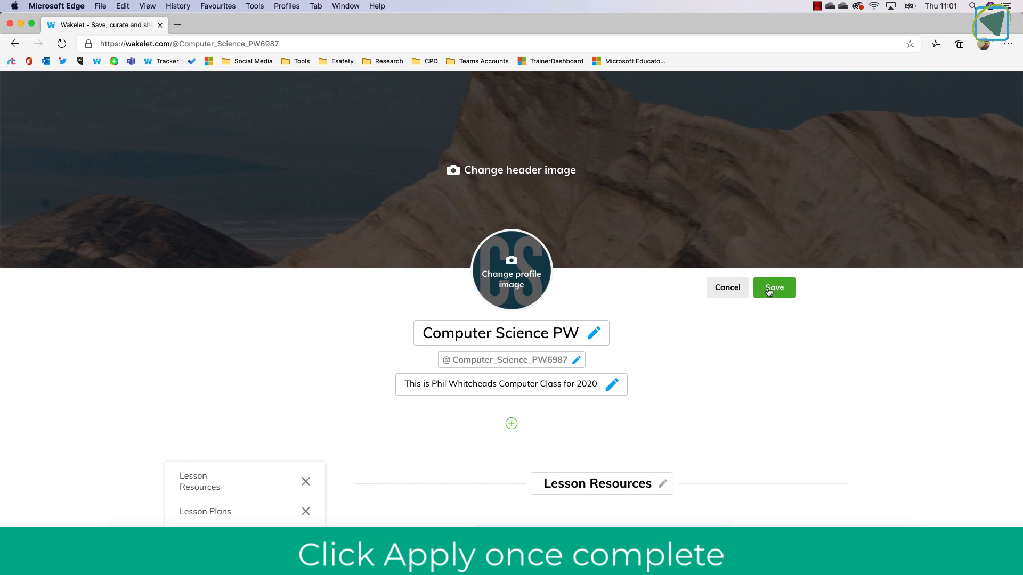
Save the profile edits and scroll through the Space's public page.
left_click(773, 287)
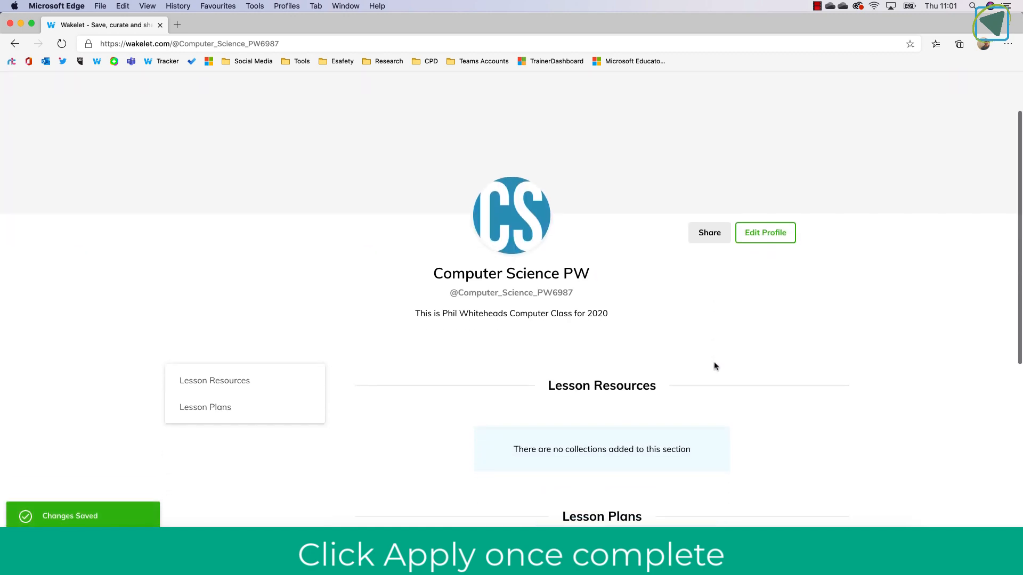
scroll("down", 3)
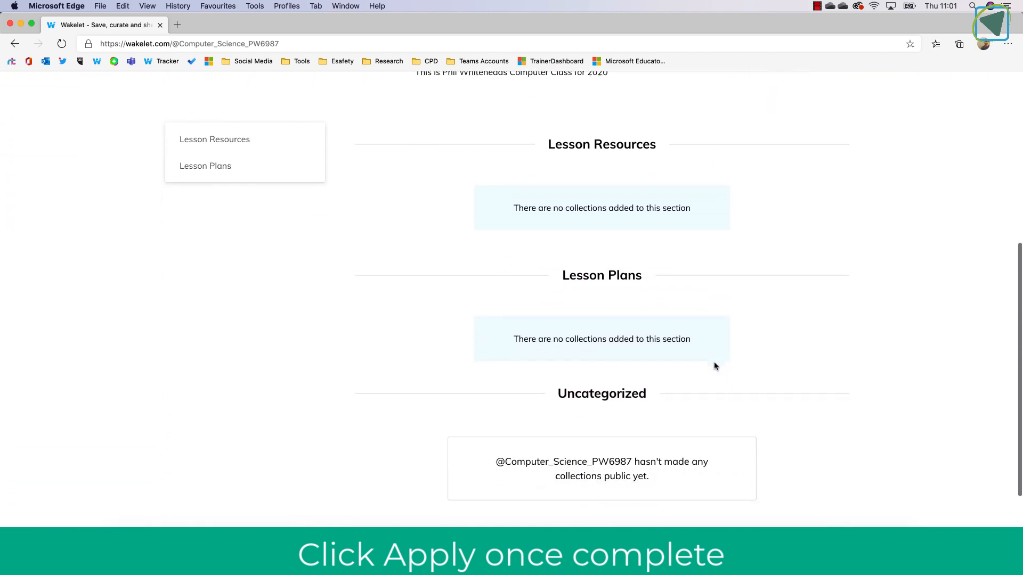
scroll("down", 3)
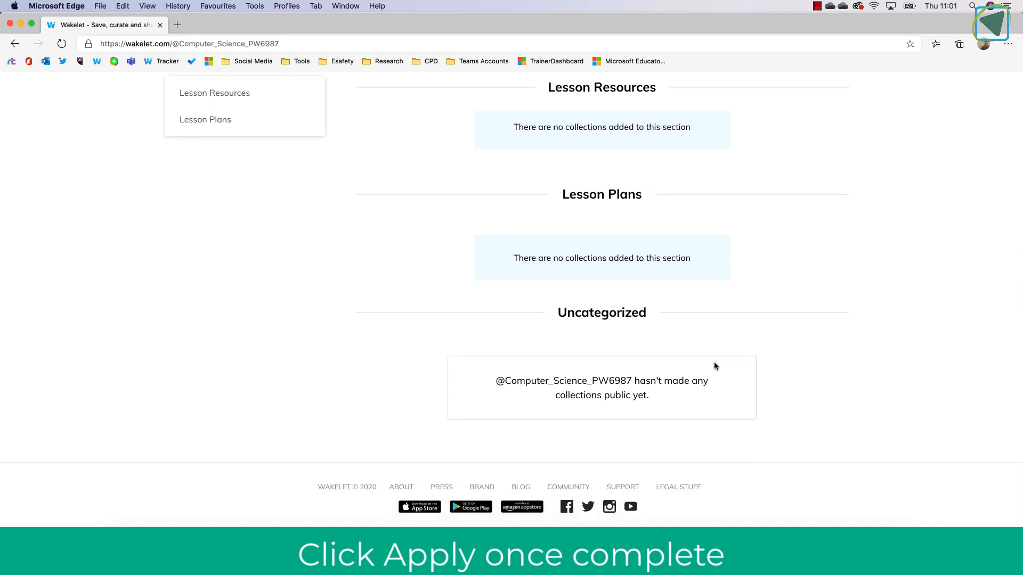
scroll("up", 3)
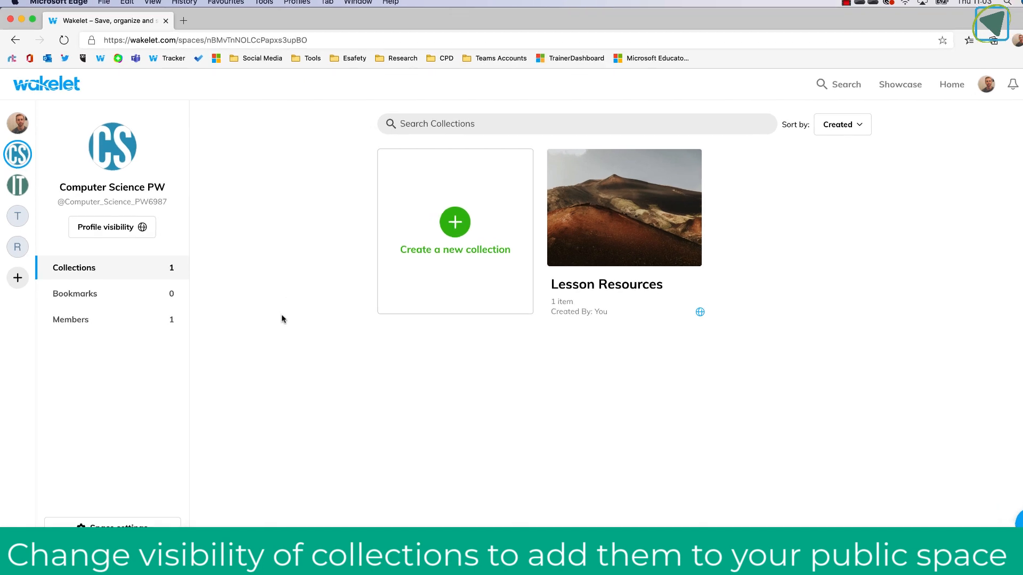
left_click(111, 227)
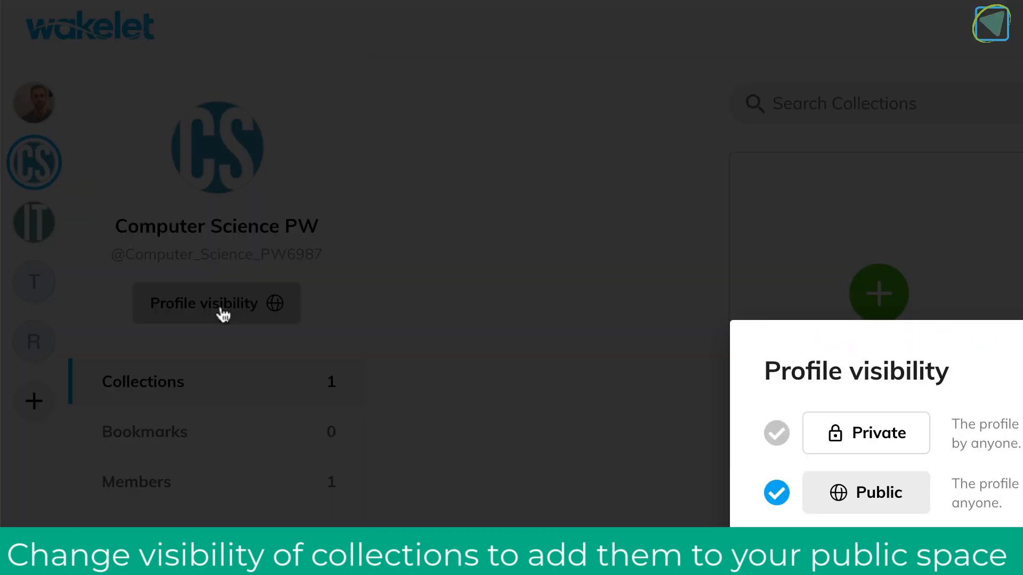
left_click(215, 302)
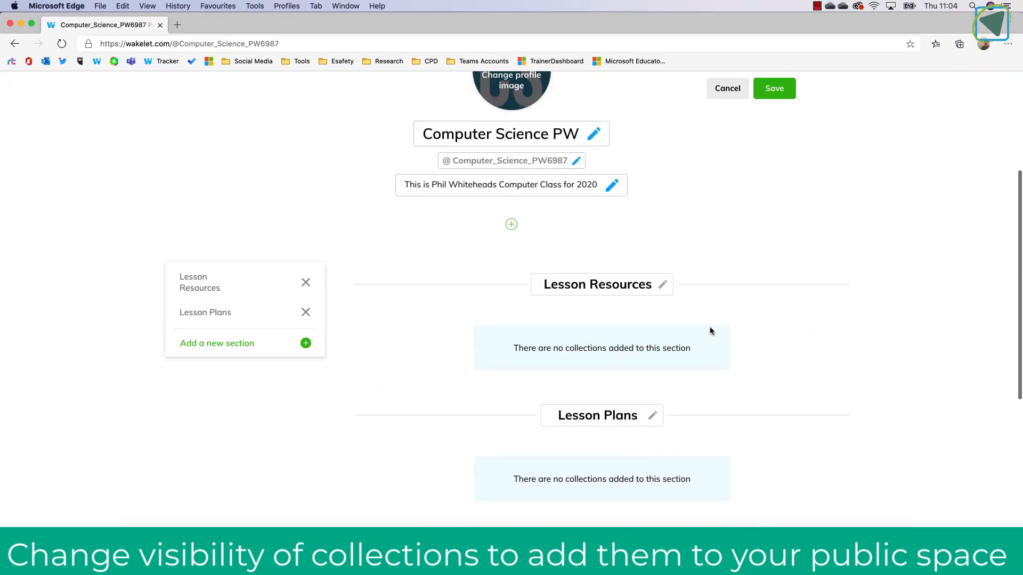
Assign the collection to the Lesson Resources section and save the Space profile.
scroll("down", 3)
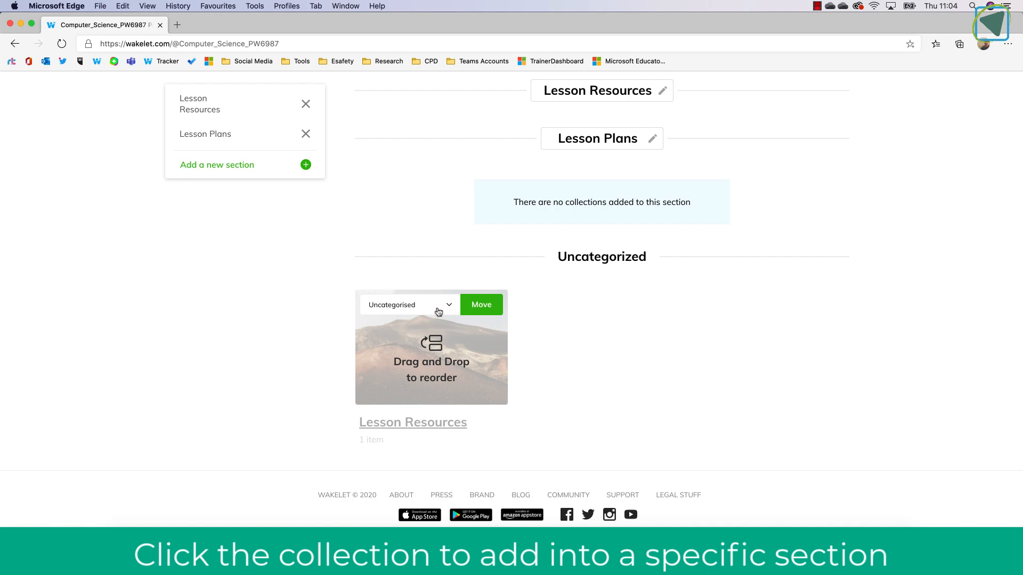
mouse_move(460, 334)
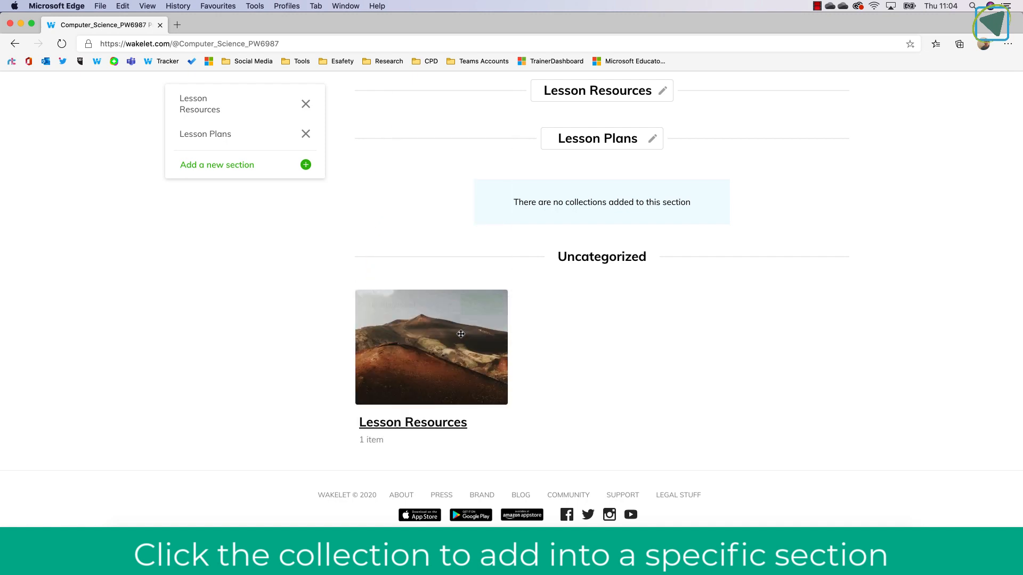
left_click(430, 346)
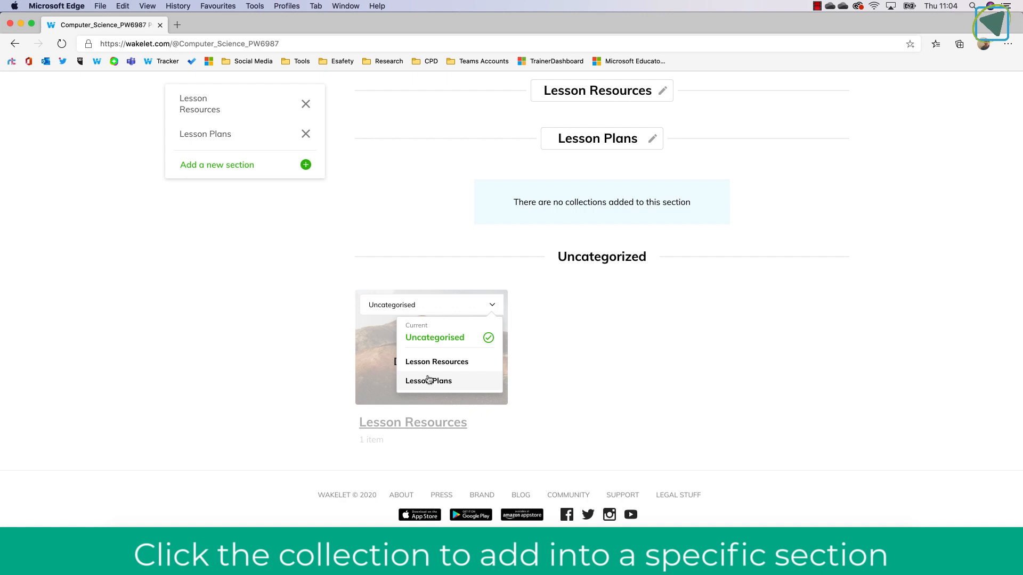
left_click(437, 362)
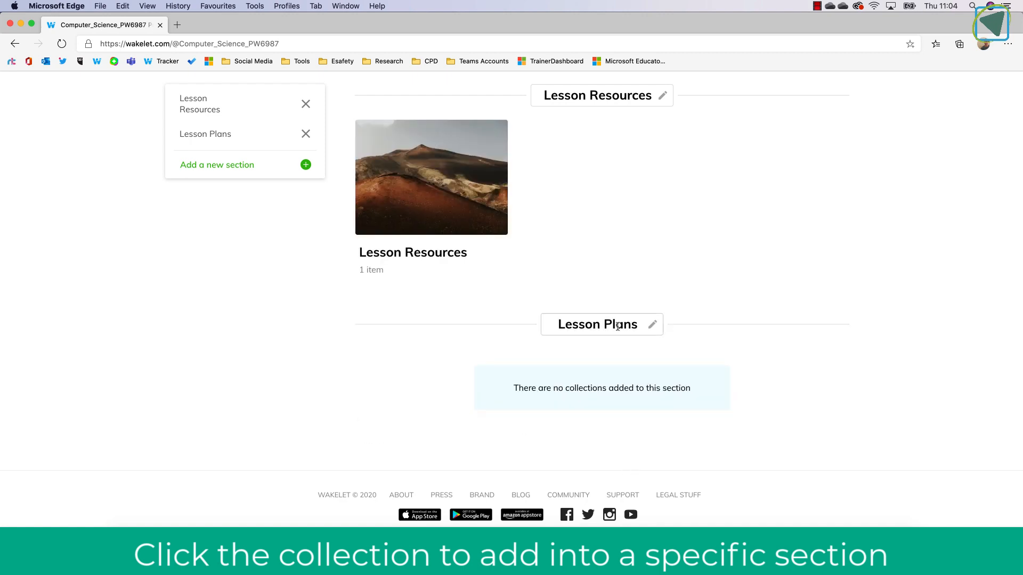
scroll("up", 3)
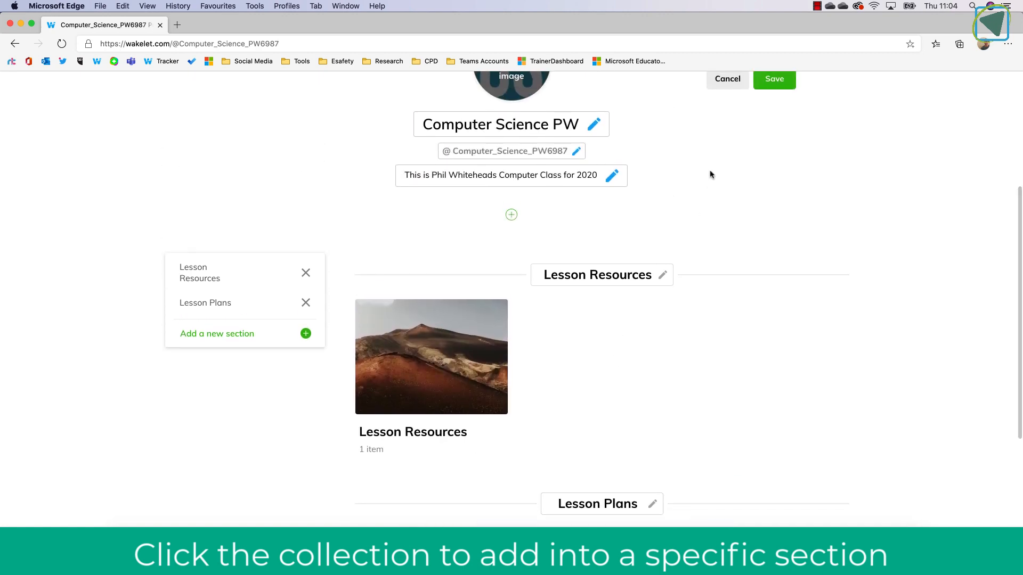
left_click(773, 78)
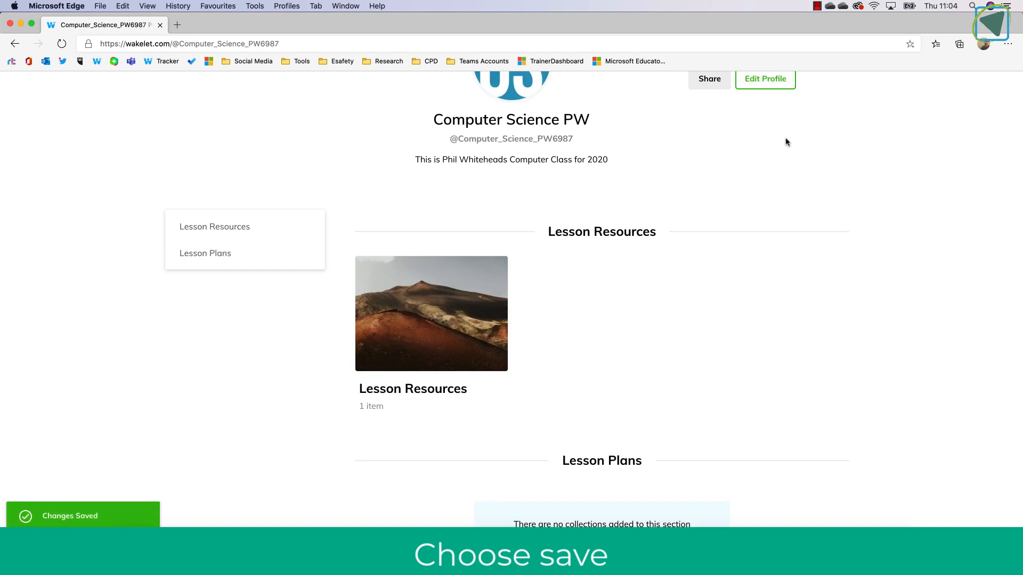
scroll("up", 3)
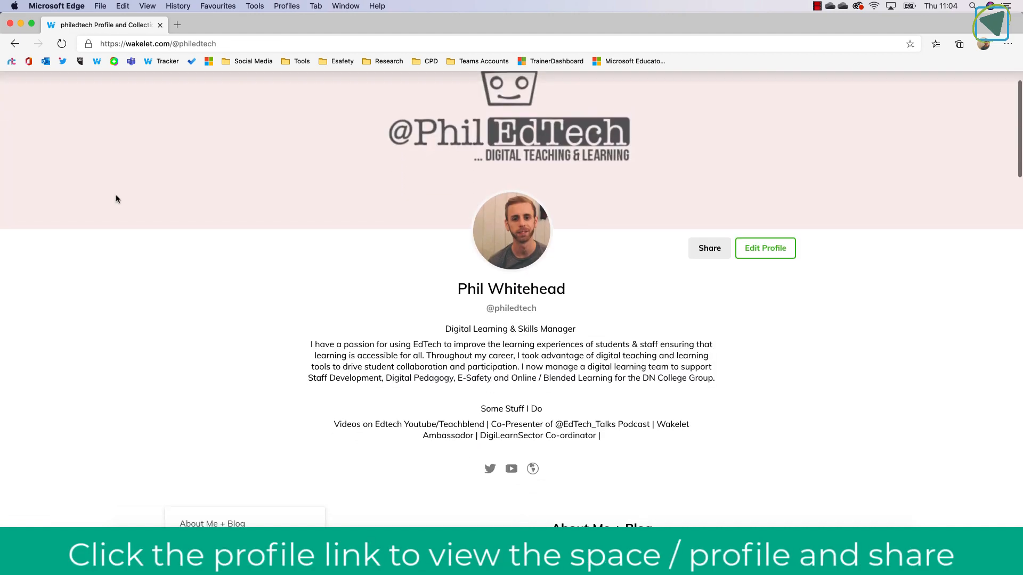
Switch to the Computer Science PW space and browse its public profile page.
scroll("down", 3)
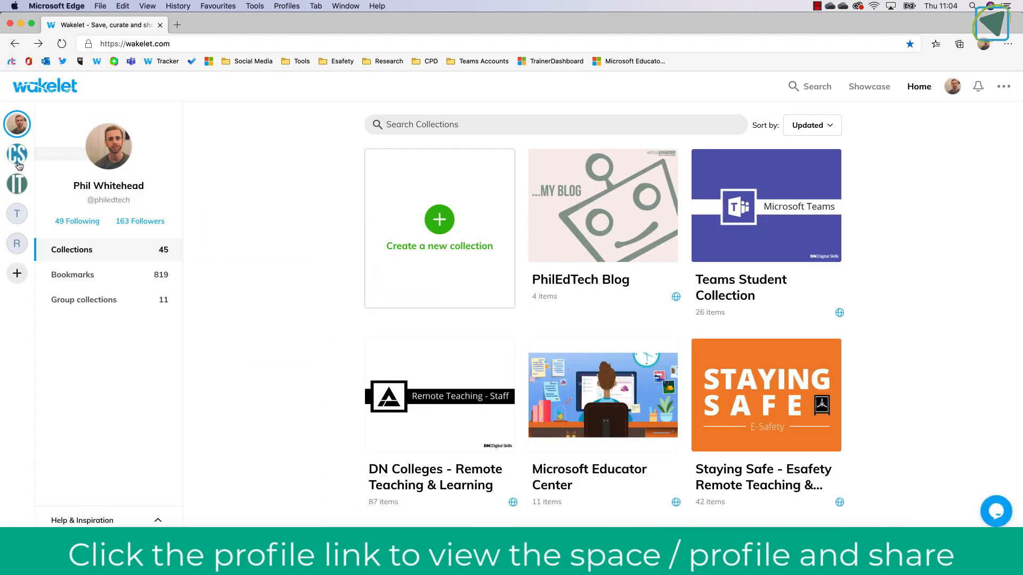
left_click(17, 154)
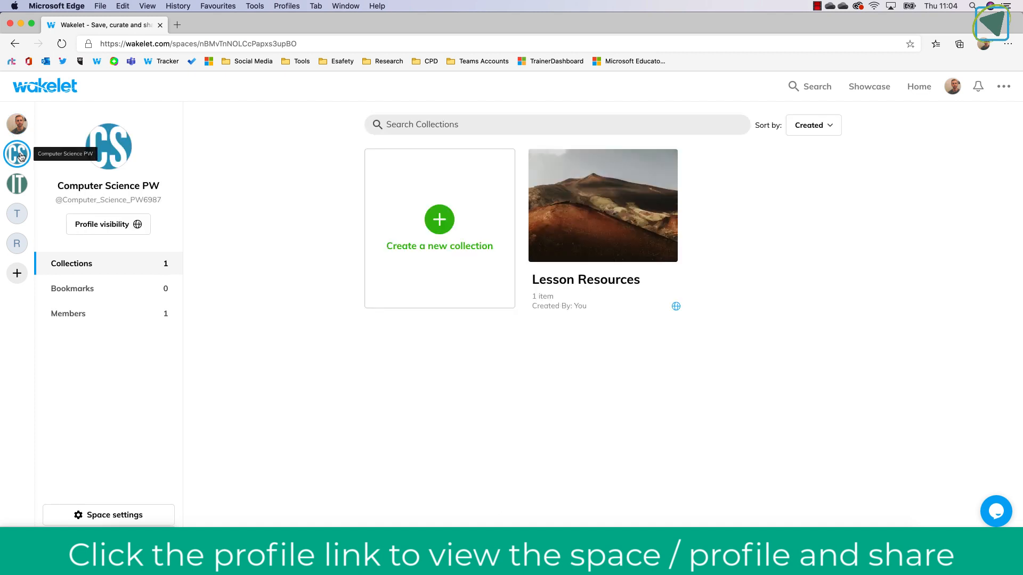
left_click(17, 153)
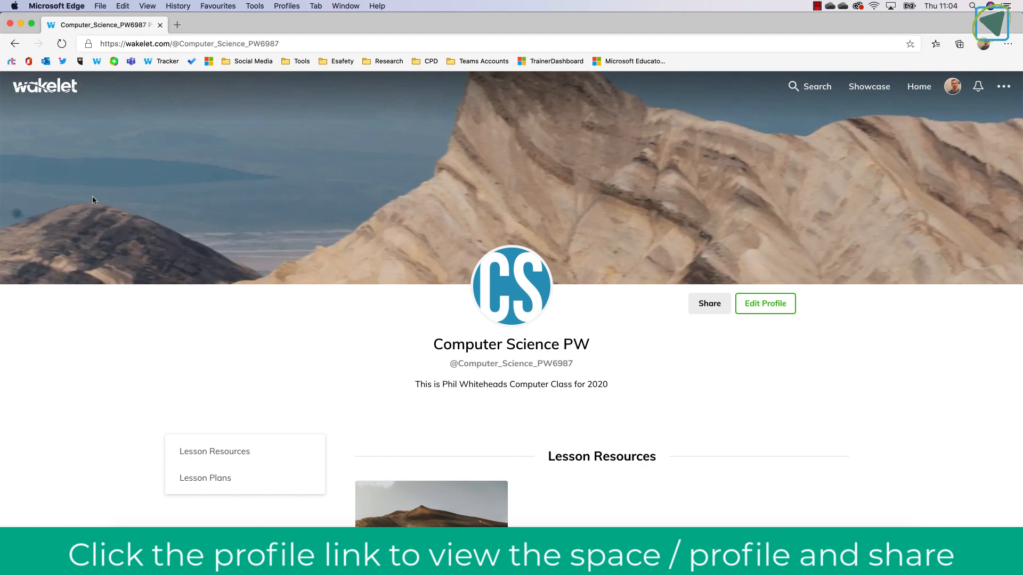
scroll("down", 3)
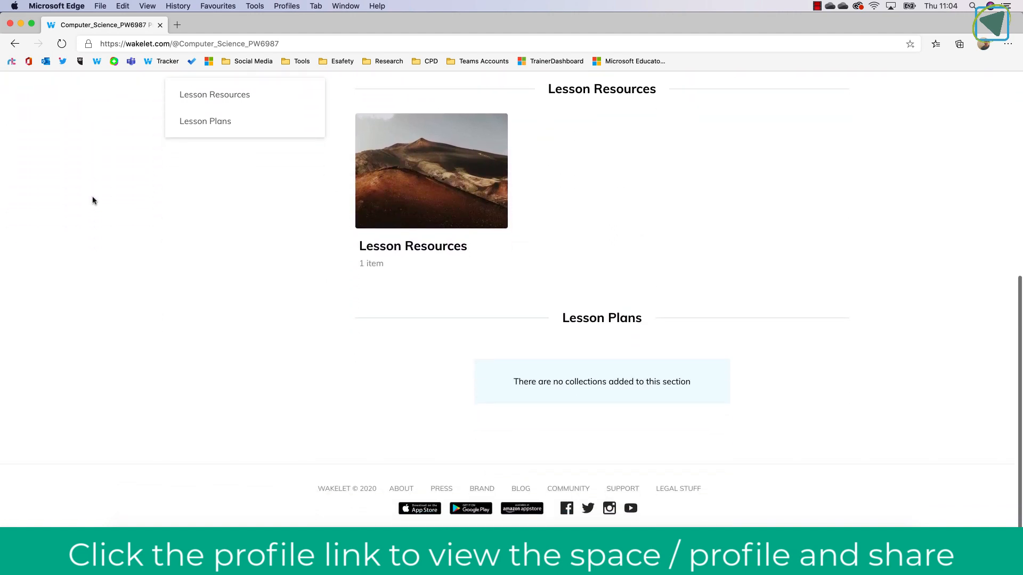
scroll("up", 3)
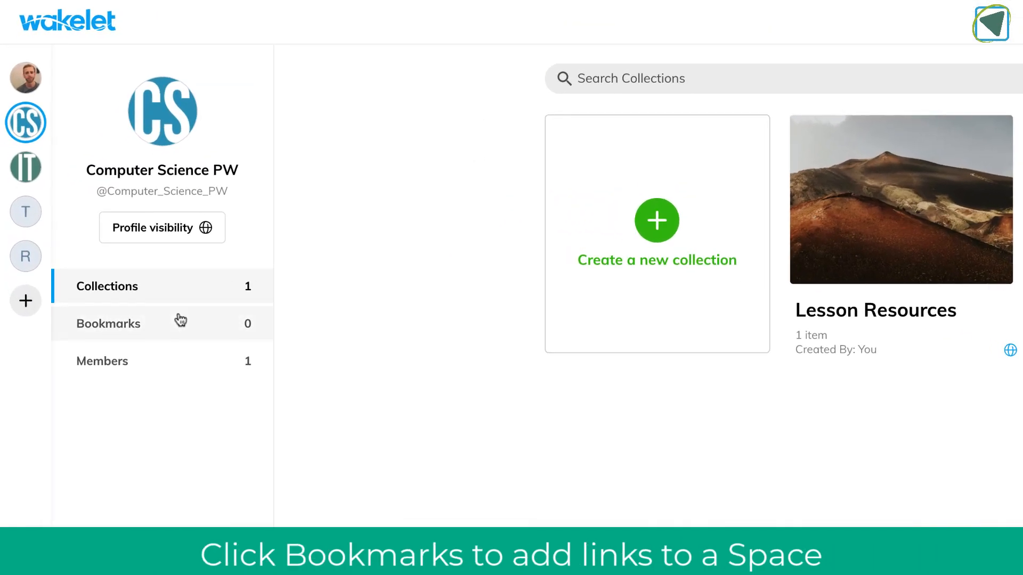
Check the space's empty bookmarks without adding a link, then view its members.
left_click(108, 323)
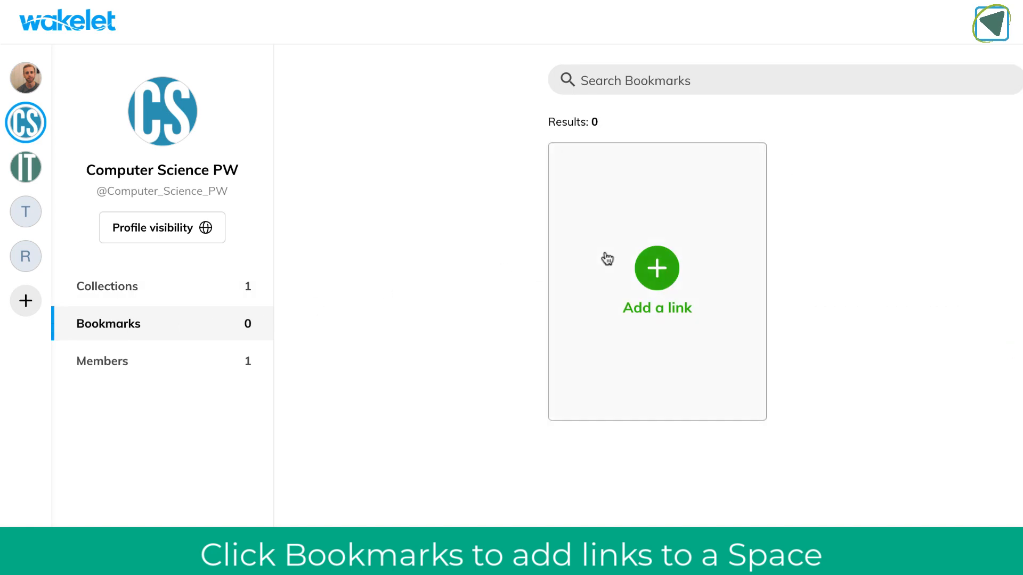
left_click(656, 268)
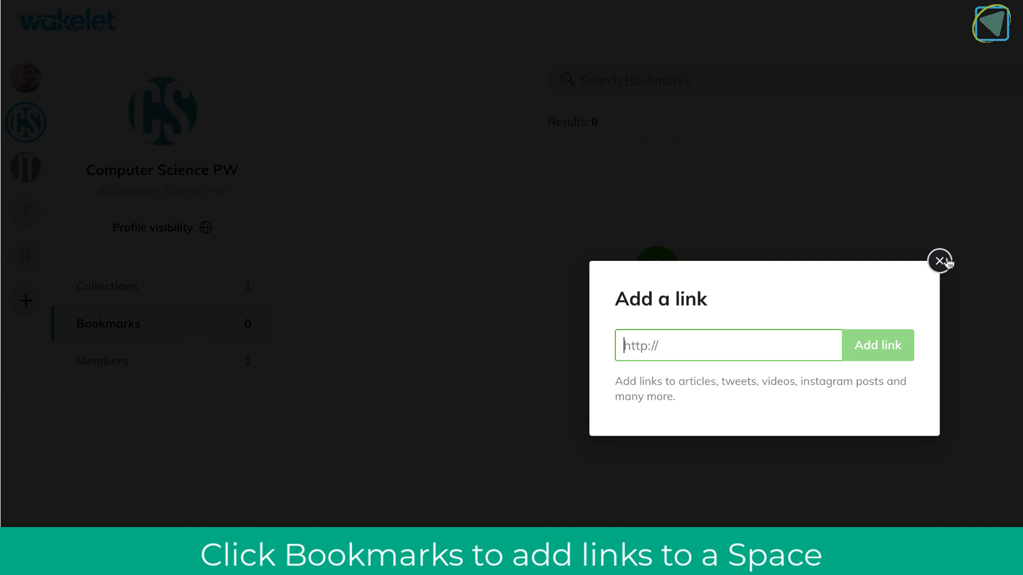
left_click(940, 260)
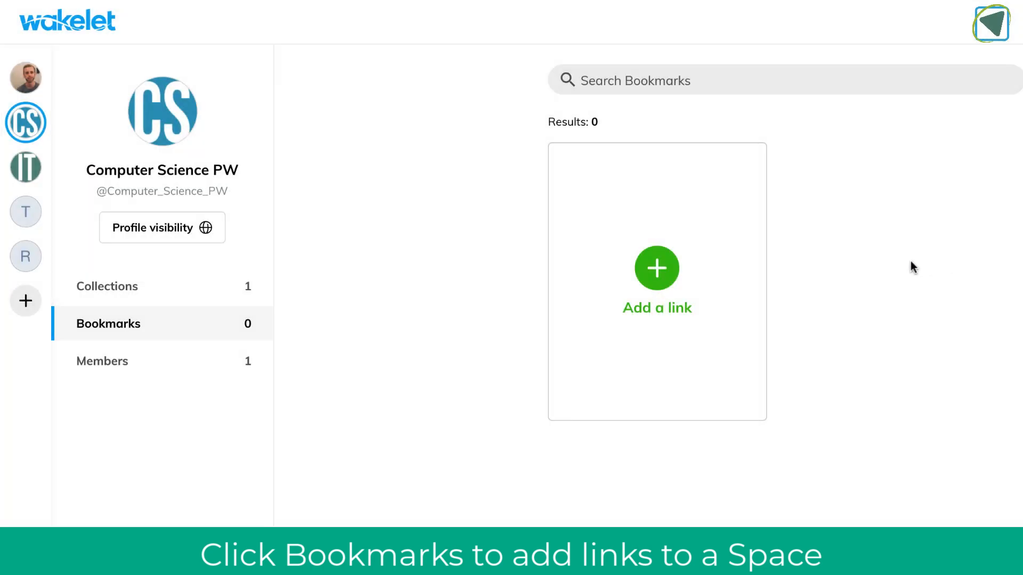
mouse_move(185, 357)
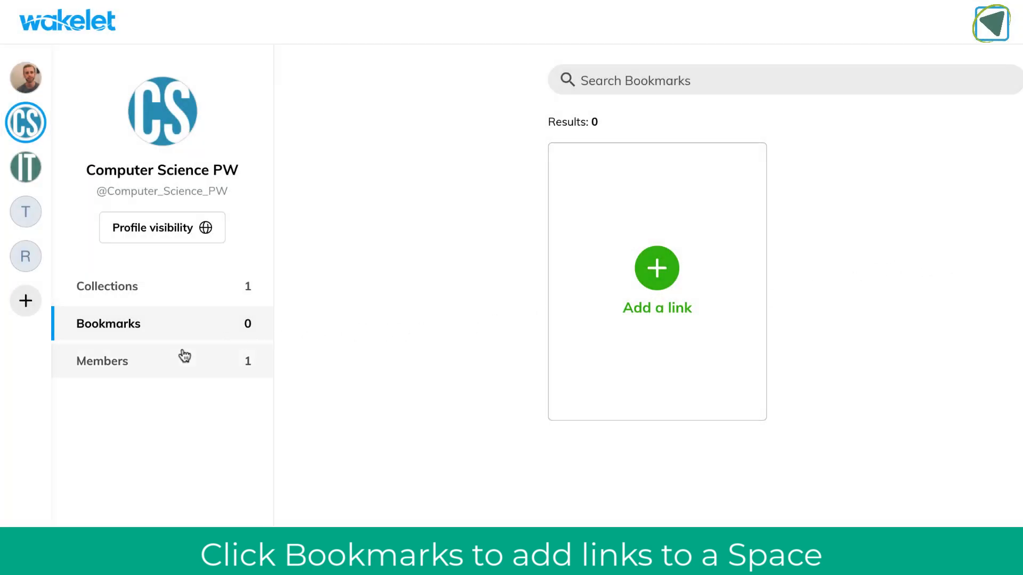
left_click(102, 360)
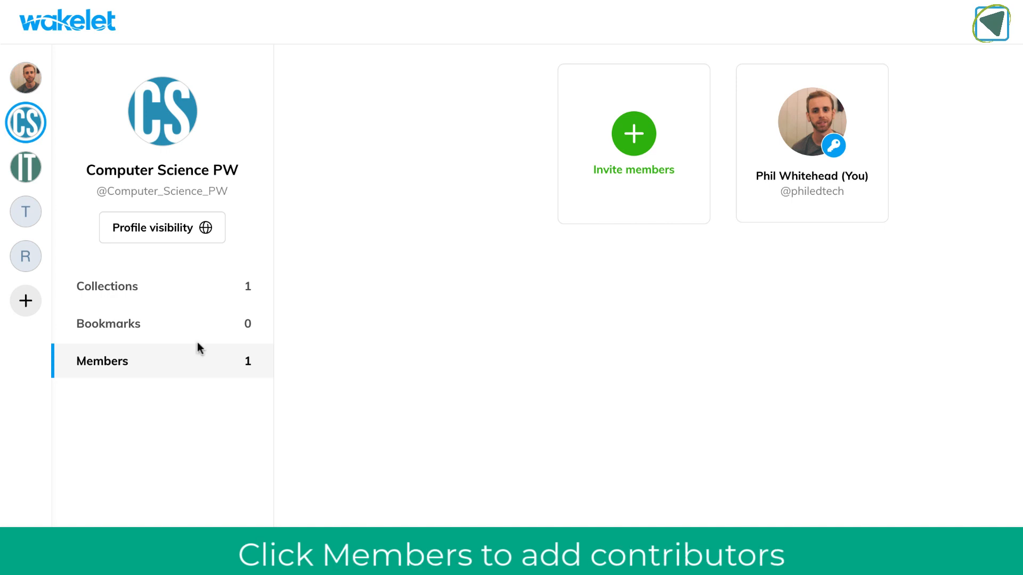
Display the space's invite link and code cFn466, then start creating a new space.
left_click(632, 134)
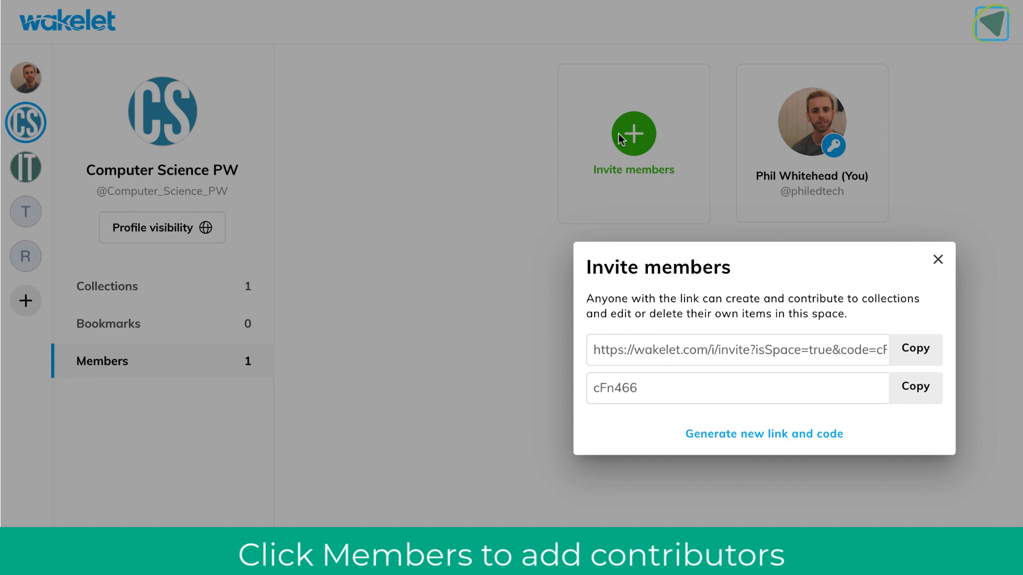
mouse_move(782, 214)
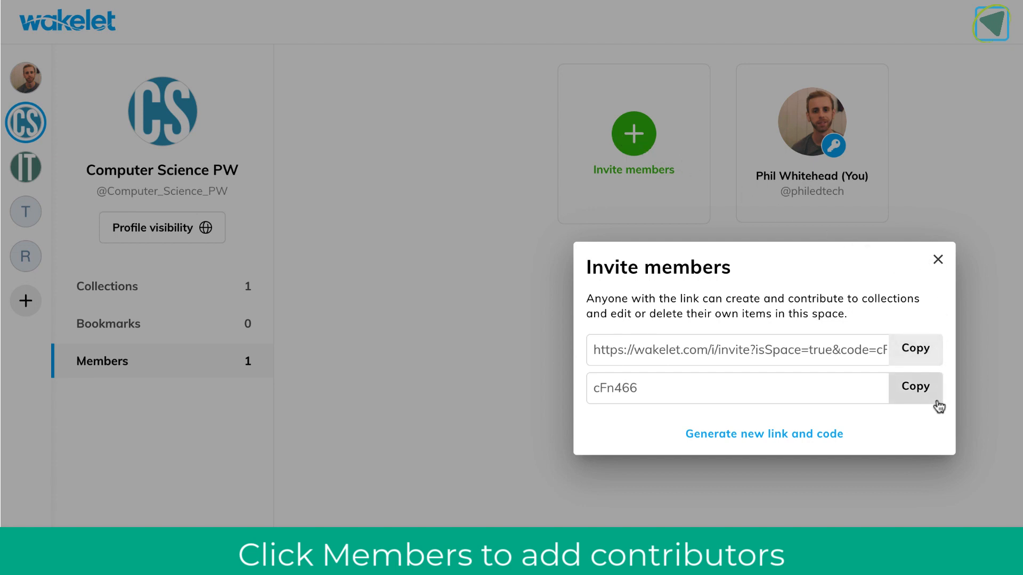
mouse_move(938, 268)
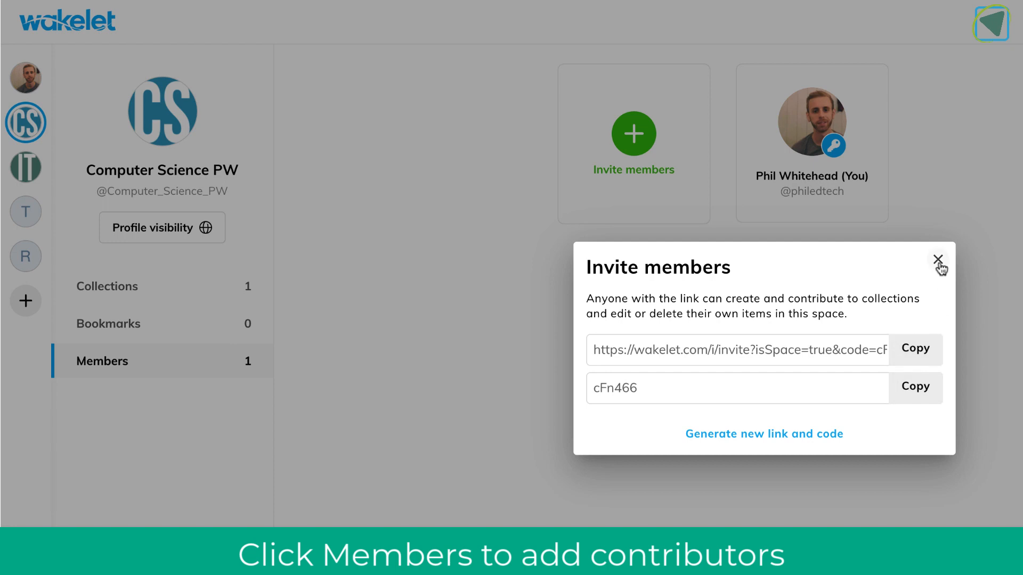
left_click(938, 259)
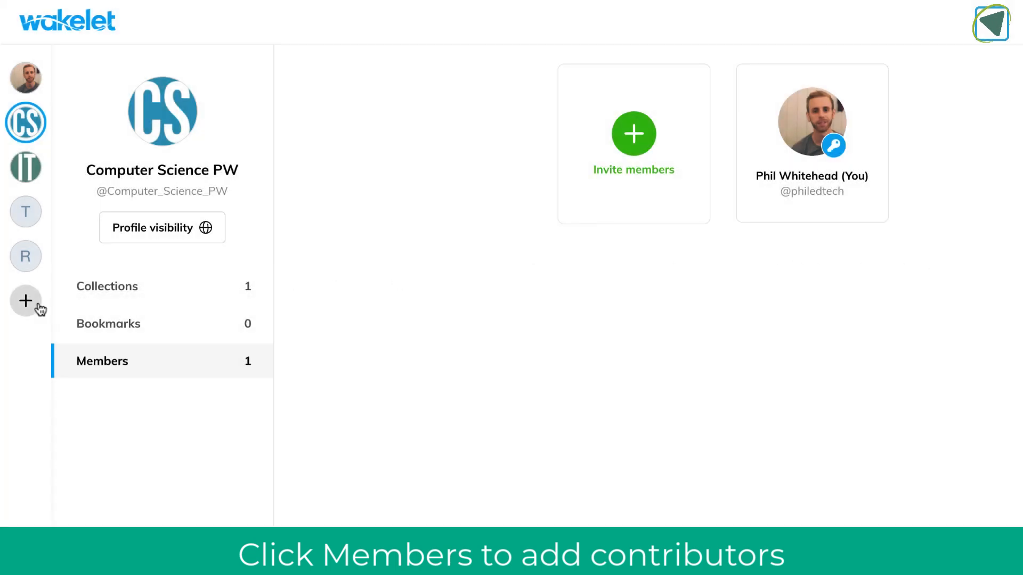
left_click(26, 300)
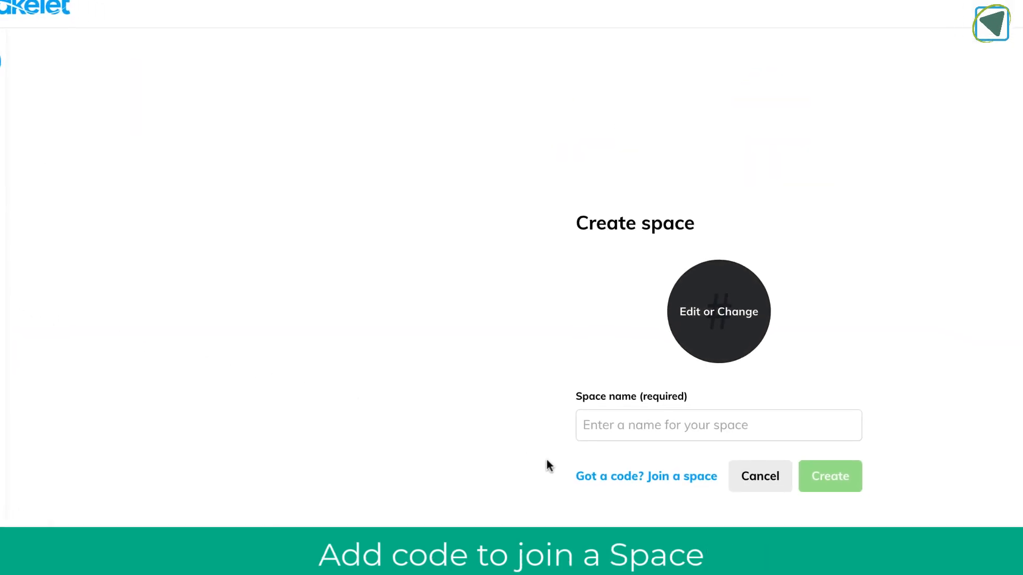
left_click(646, 476)
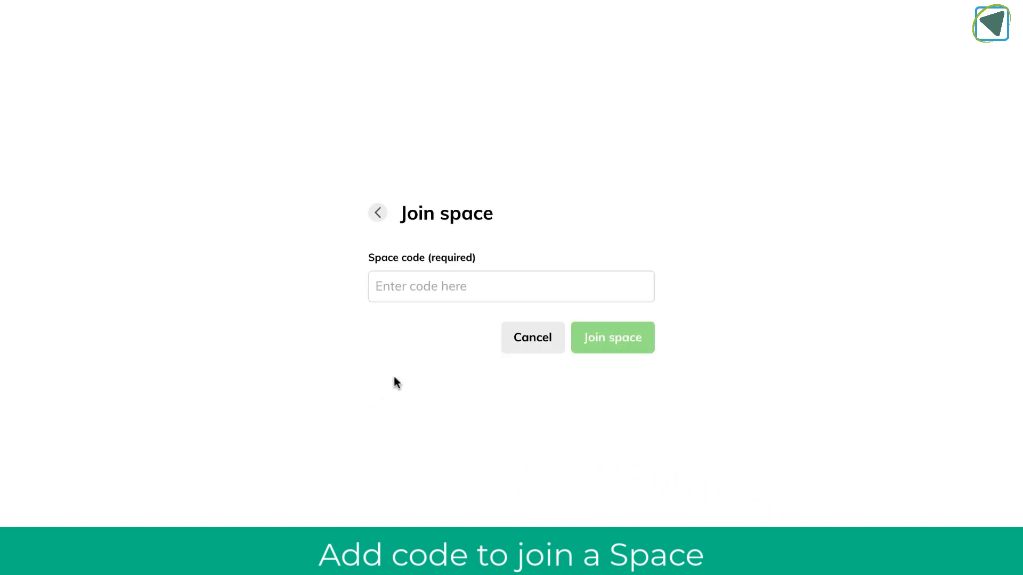
right_click(510, 285)
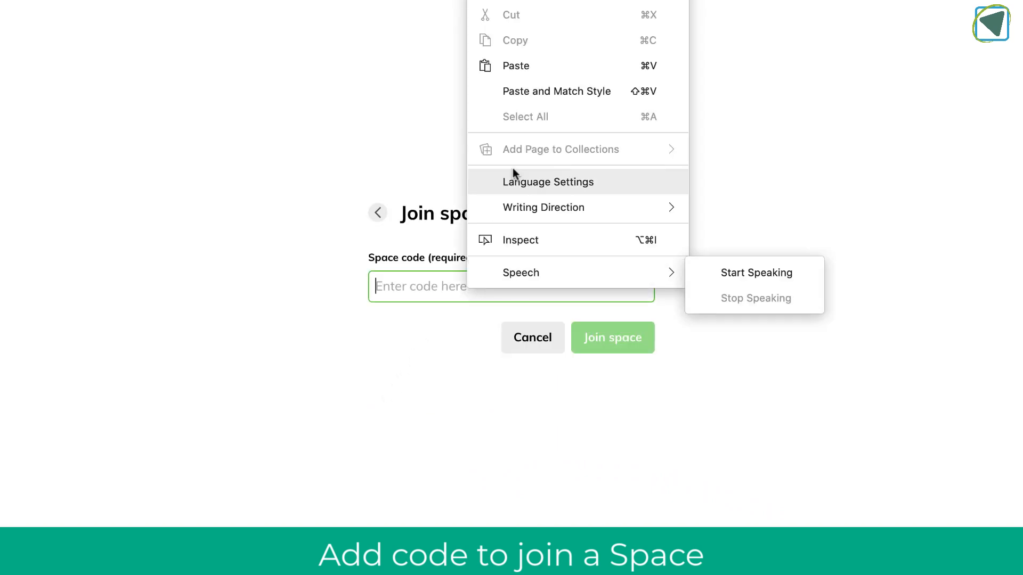
left_click(515, 65)
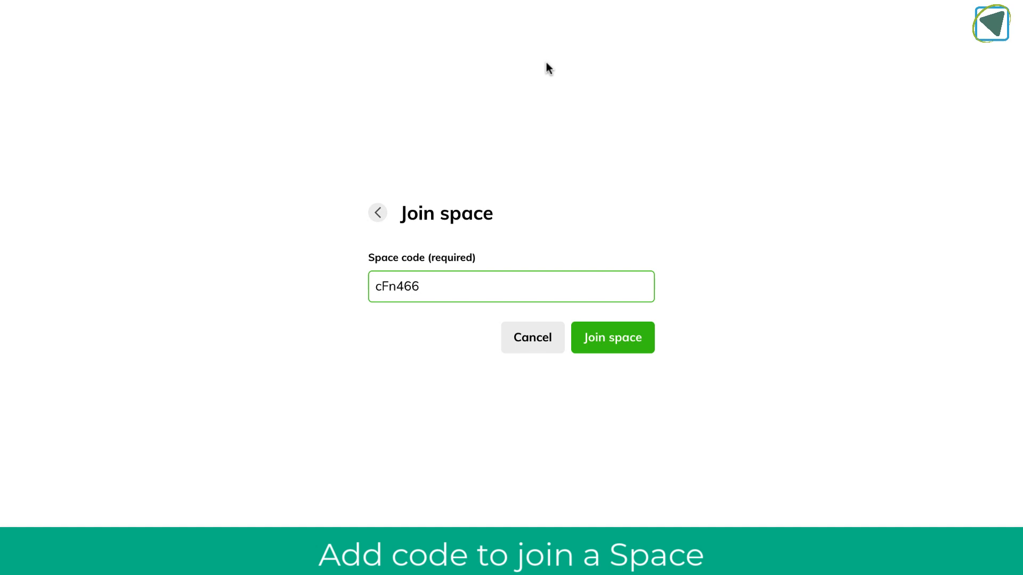